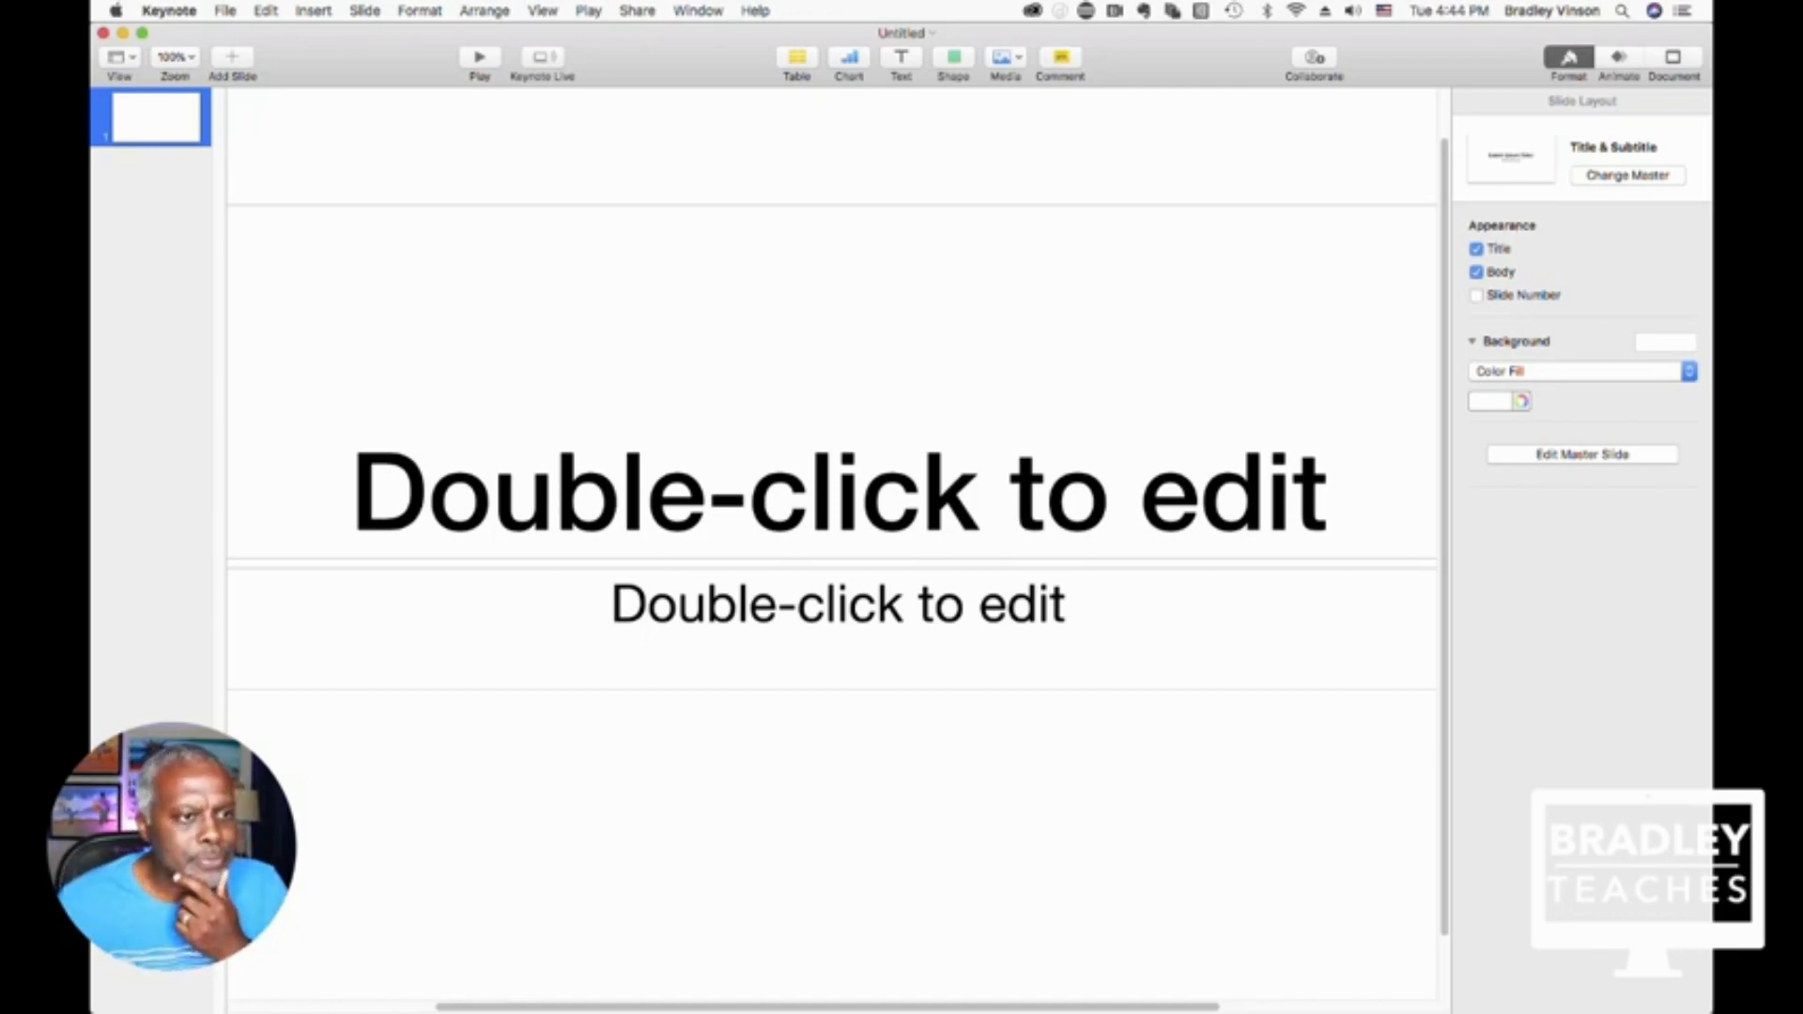
Step: Add Hide Guides, Object List, Fonts, Colors, Group, Ungroup, Forward, Backward, Mask and Instant Alpha to the toolbar
{"action": "left_click", "coordinate": [542, 10]}
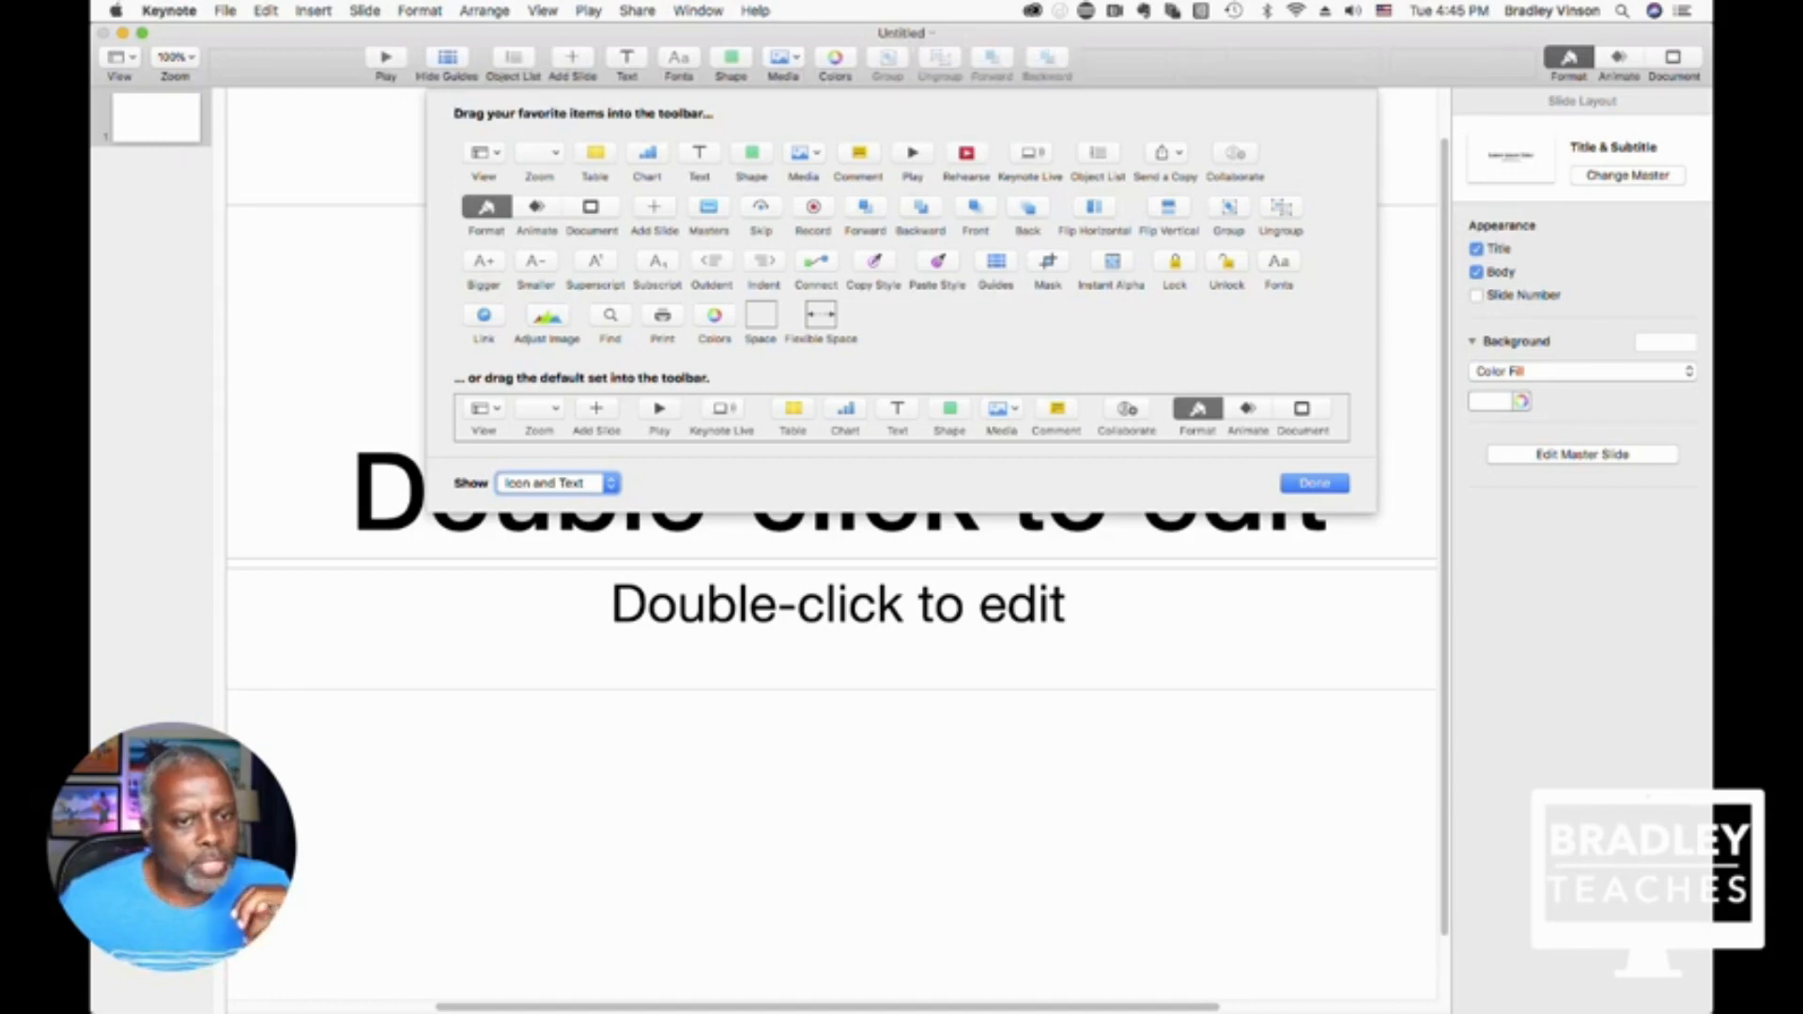
{"action": "mouse_move", "coordinate": [1090, 122]}
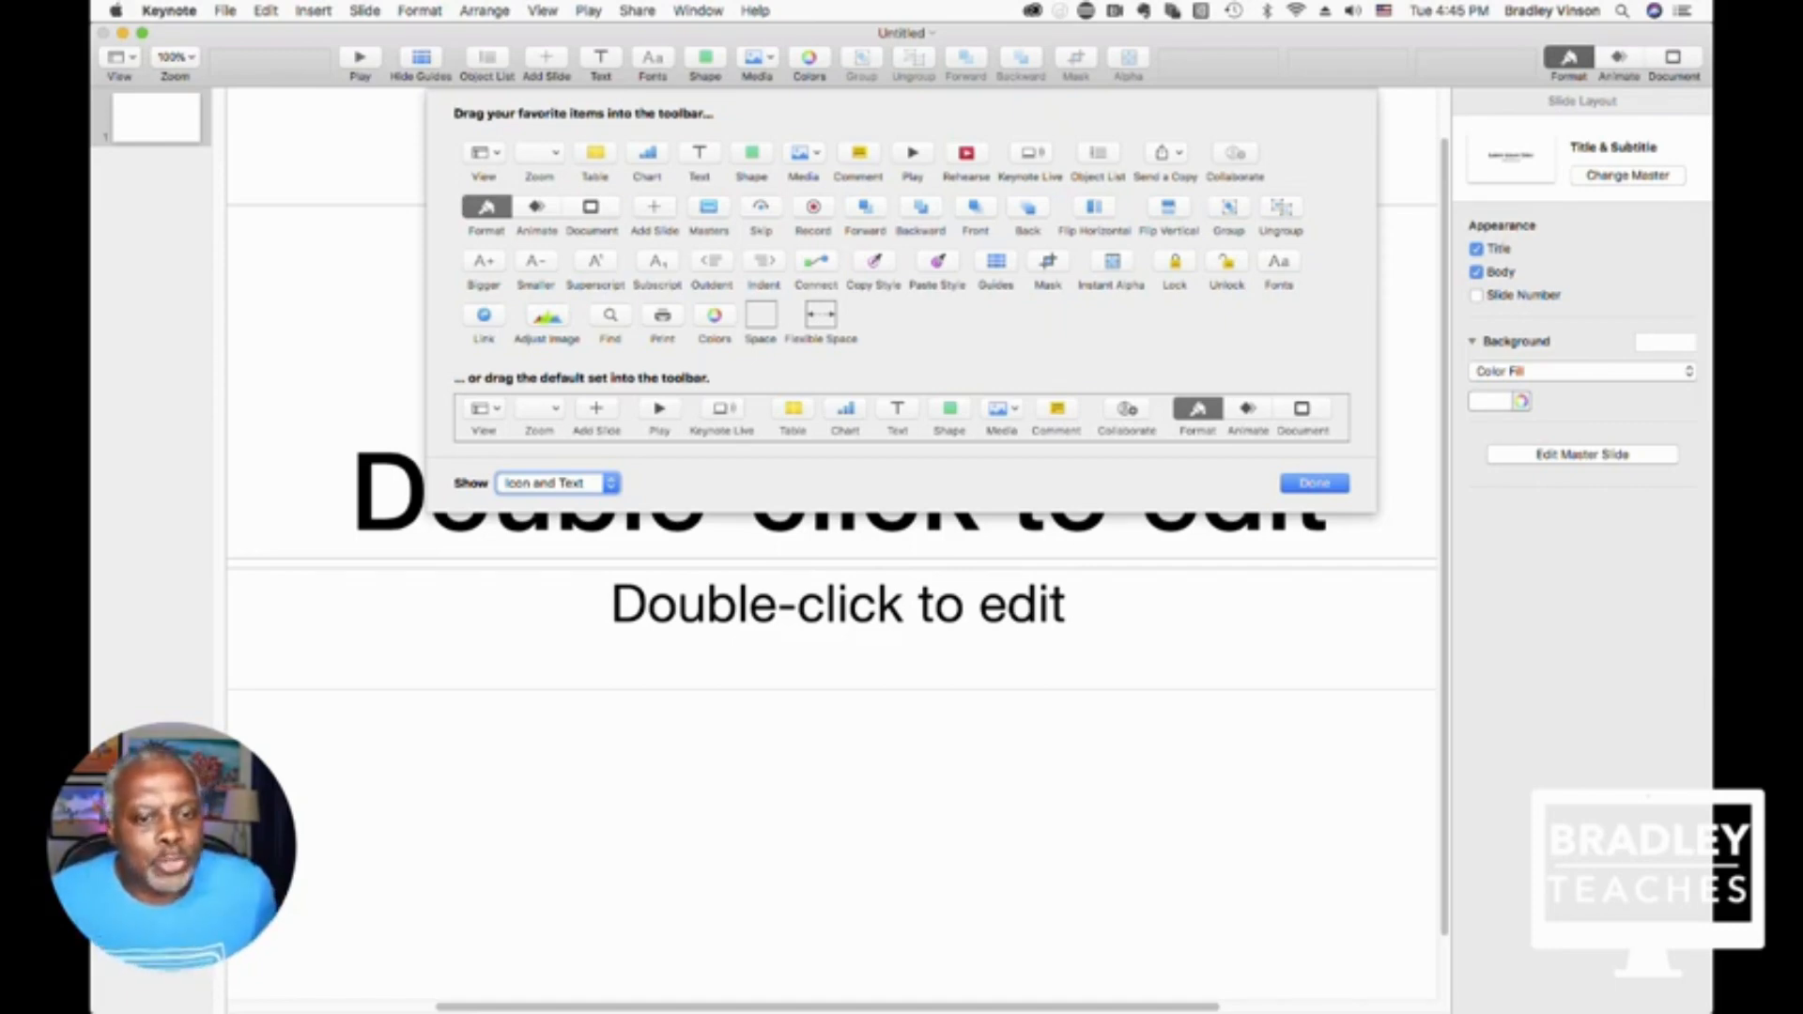
Step: Close the Customize Toolbar sheet, keeping the expanded graphics toolbar in place
{"action": "left_click", "coordinate": [1313, 483]}
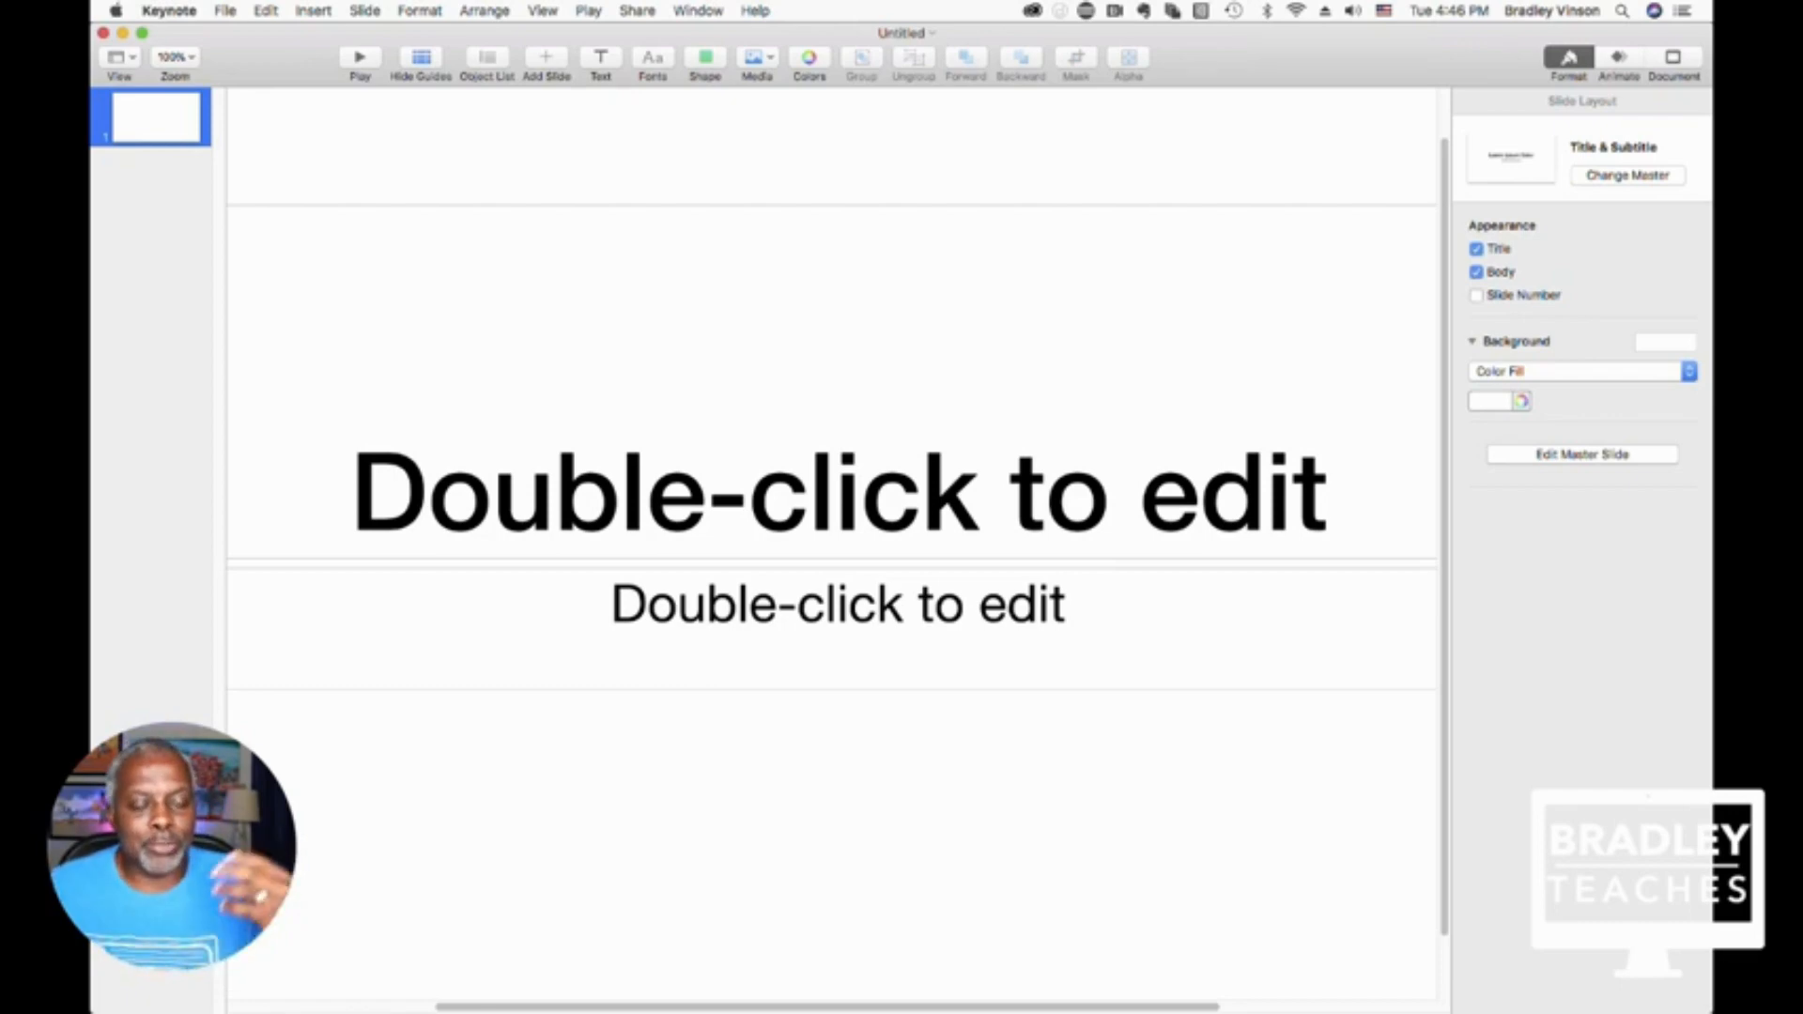
{"action": "mouse_move", "coordinate": [360, 56]}
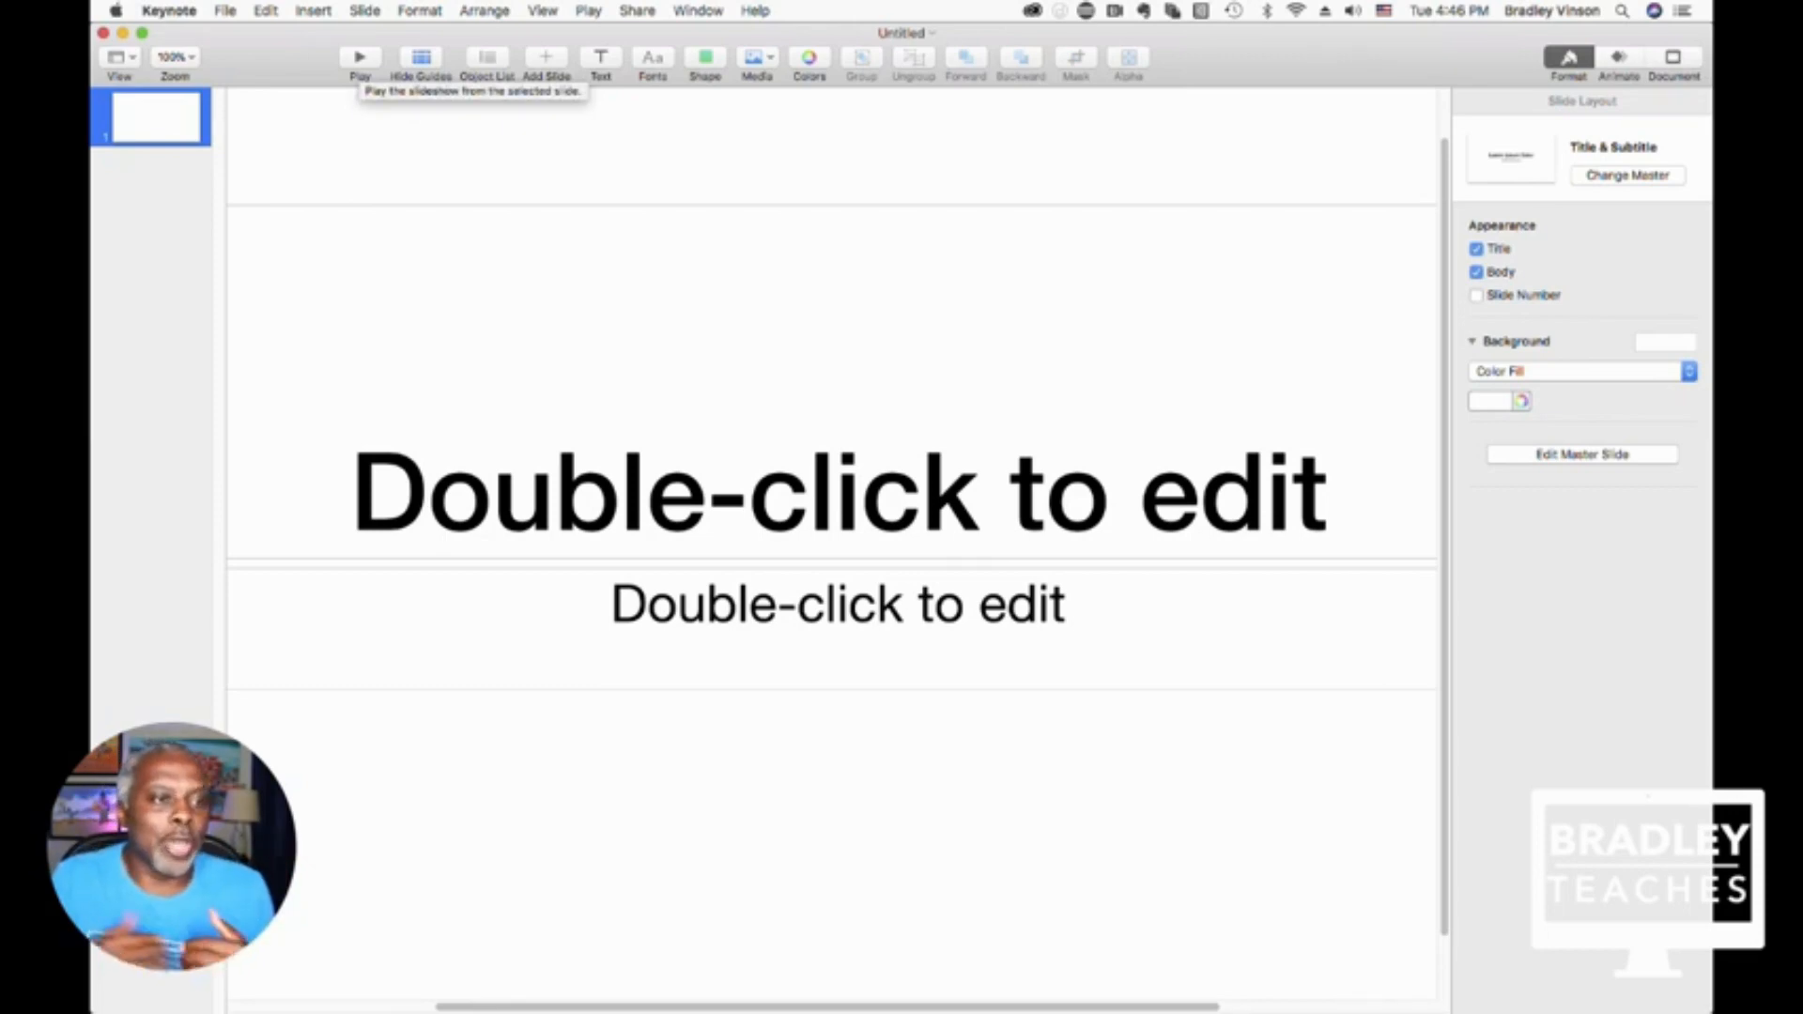
{"action": "mouse_move", "coordinate": [421, 57]}
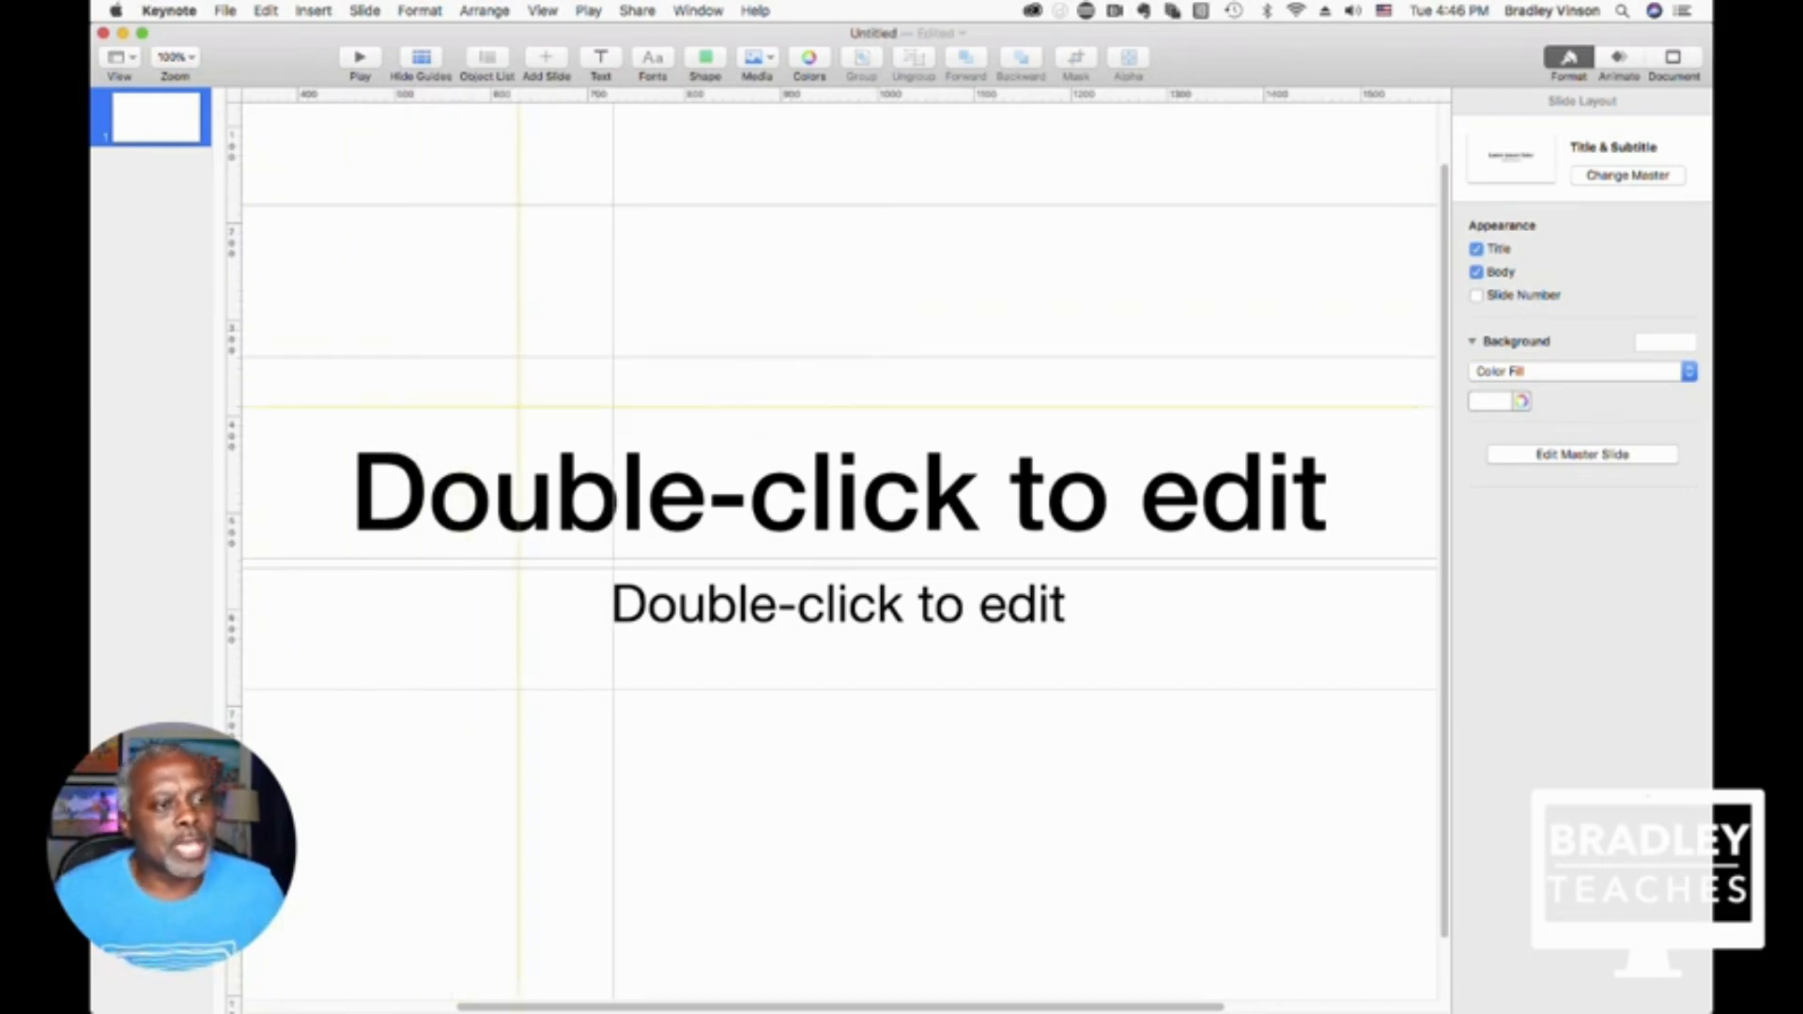
Step: Toggle the object list and the alignment guides from the customized toolbar
{"action": "left_click", "coordinate": [420, 57]}
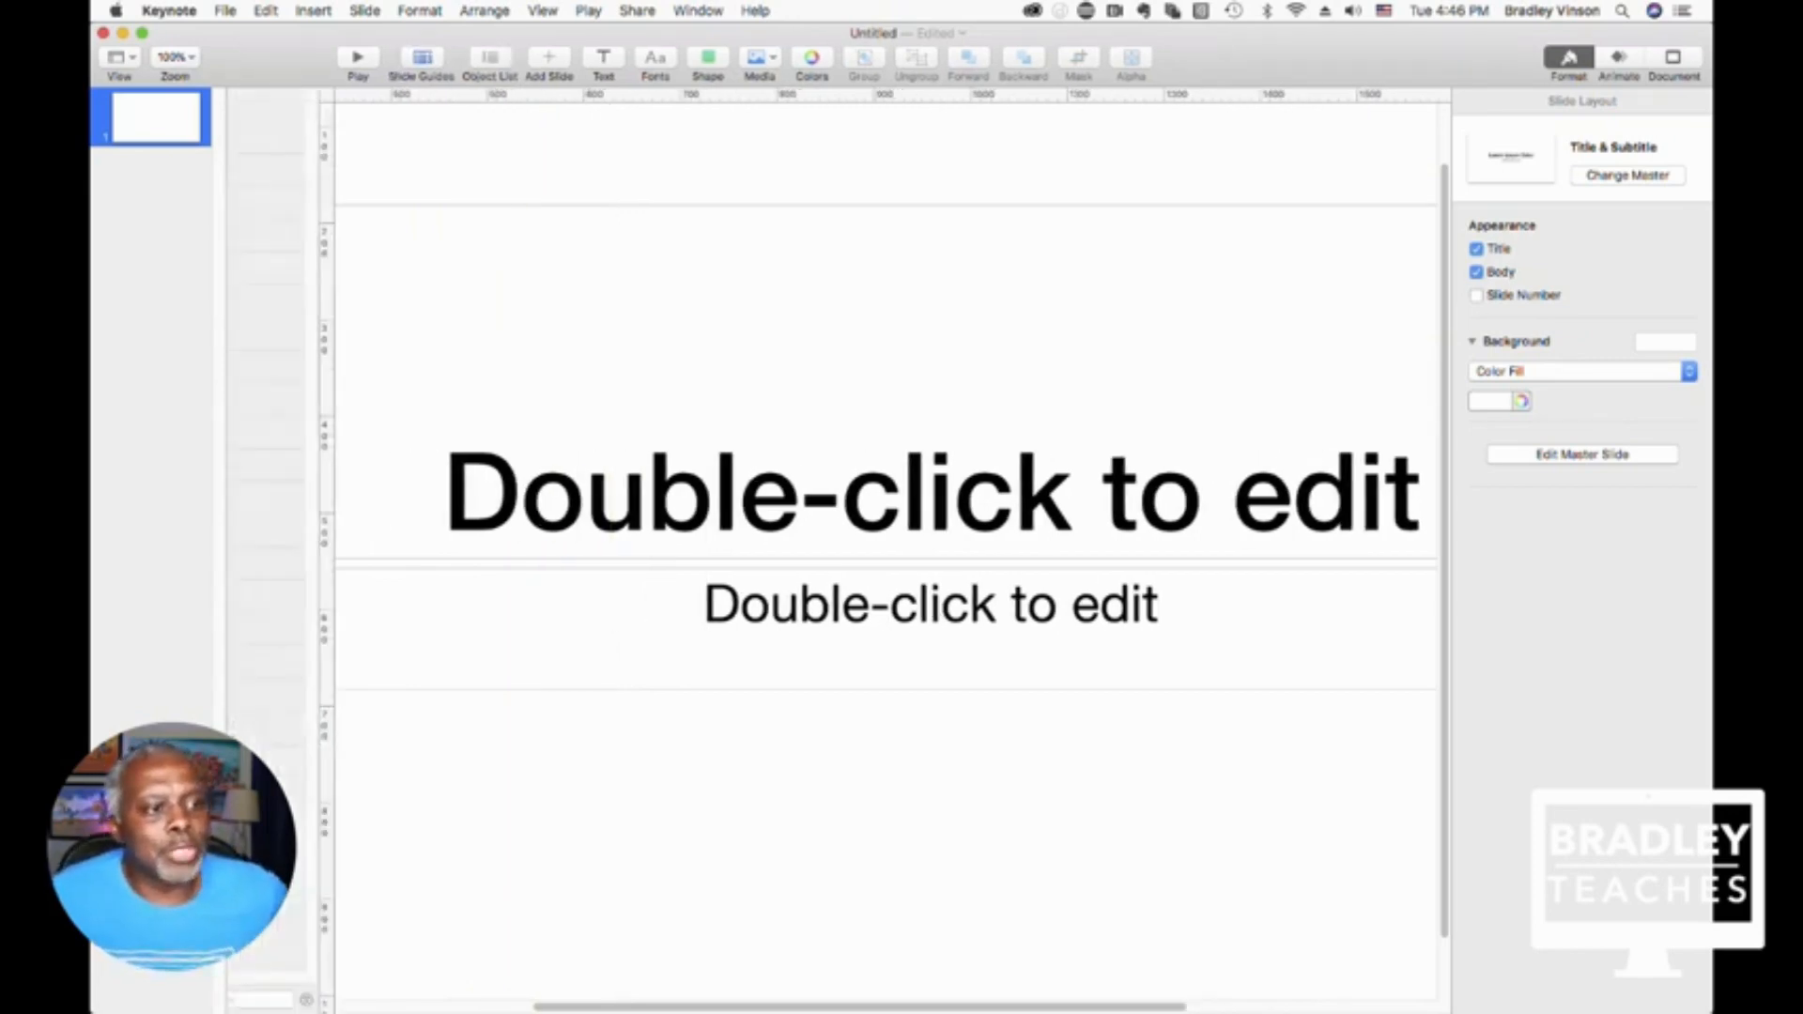
{"action": "left_click", "coordinate": [487, 57]}
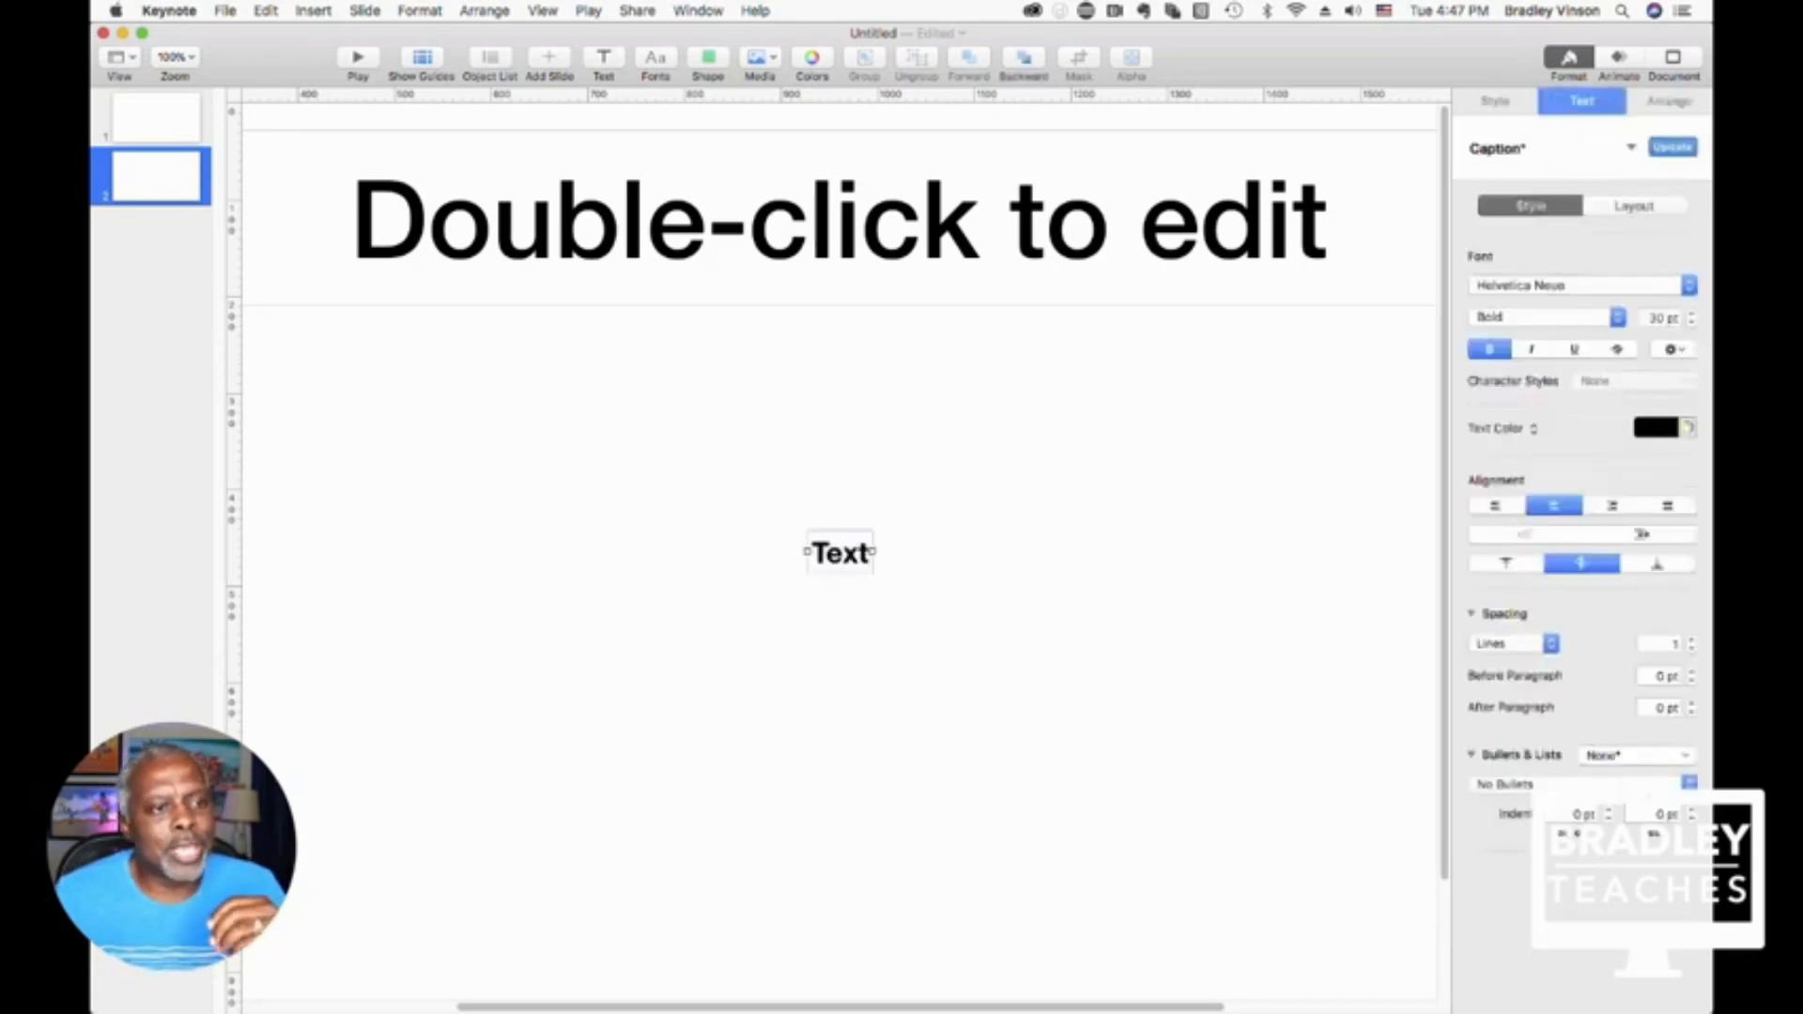
Step: Set the text box font to Hello Sunshine Ornaments, then browse the Classic and 2009 Fonts collections
{"action": "left_click", "coordinate": [656, 63]}
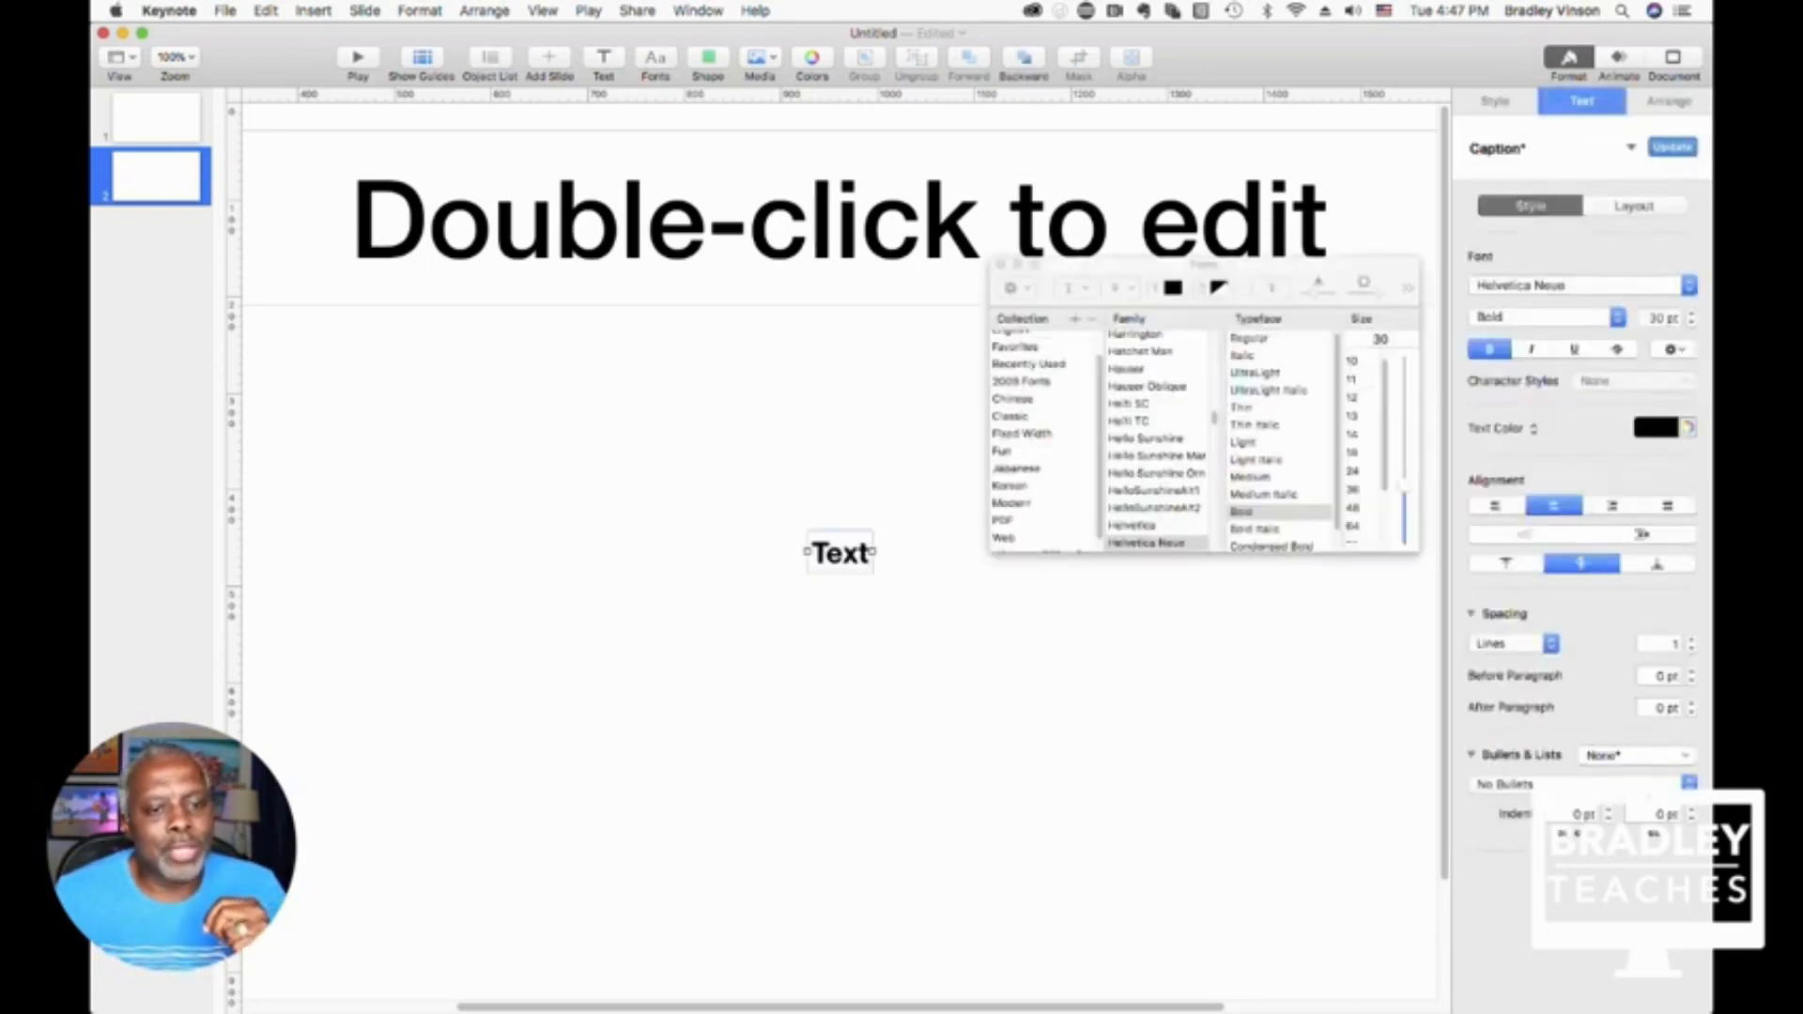
{"action": "left_click", "coordinate": [1157, 472]}
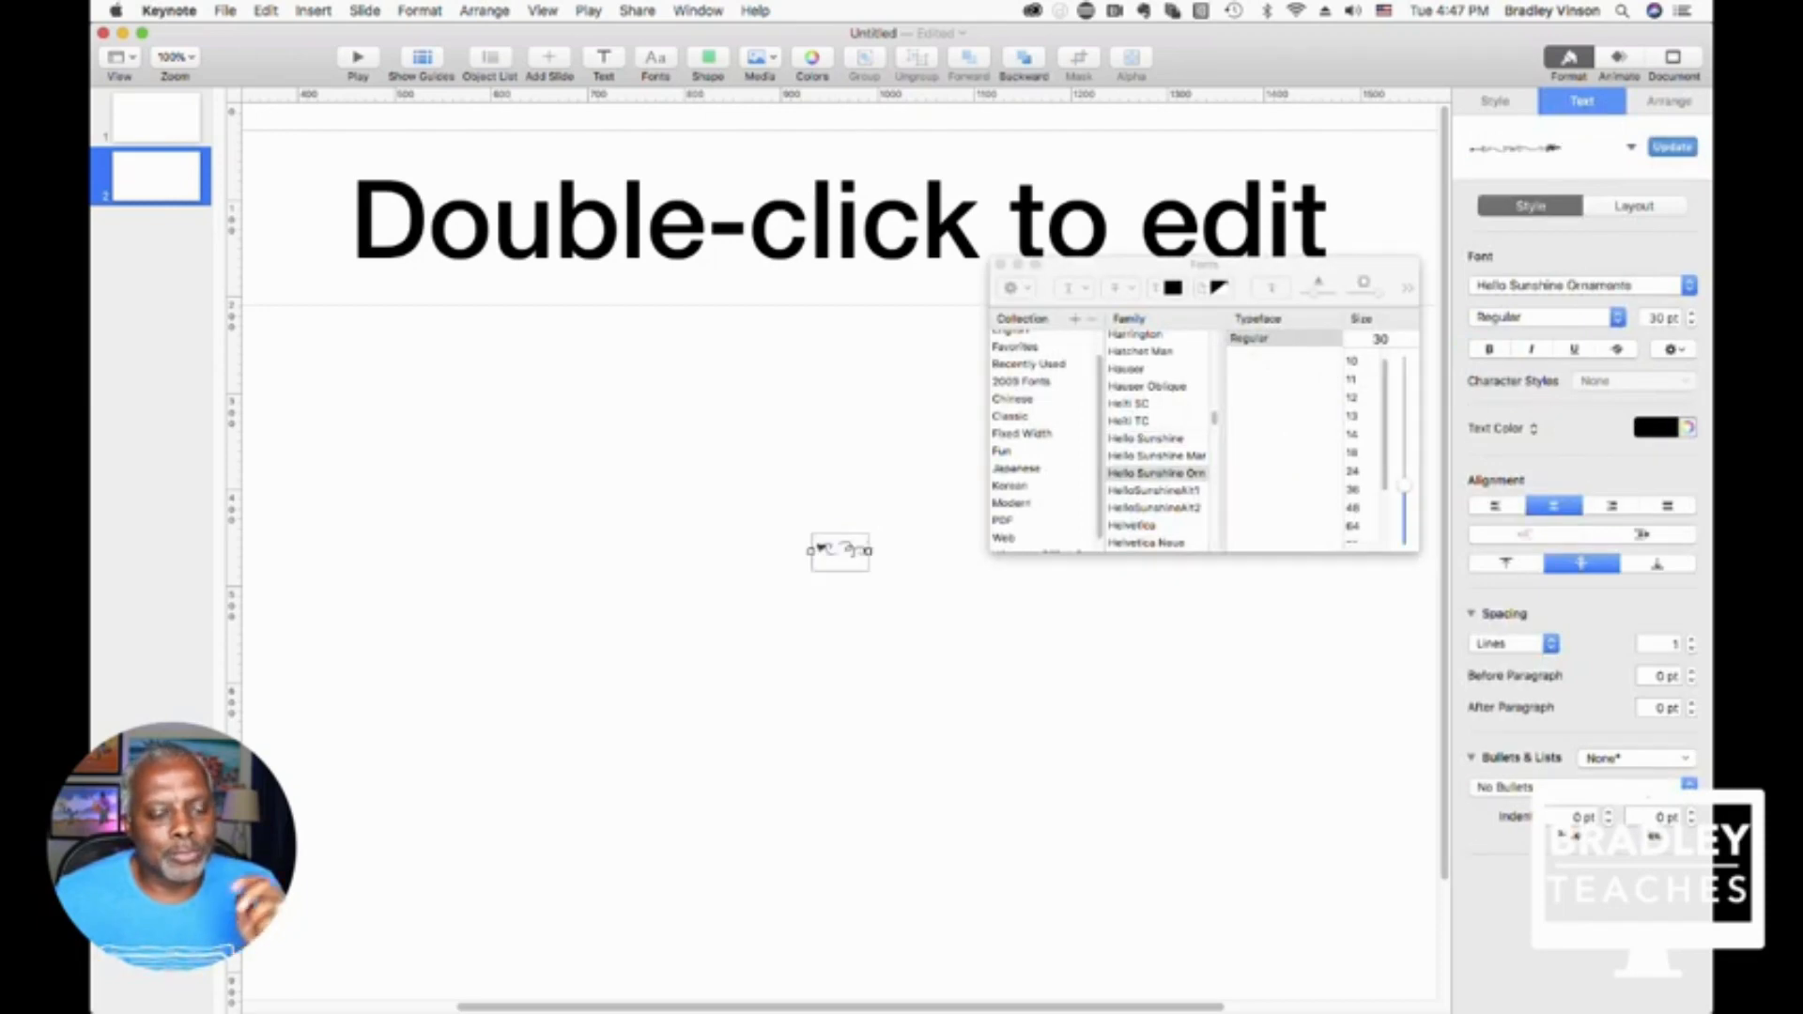
{"action": "left_click", "coordinate": [1010, 415]}
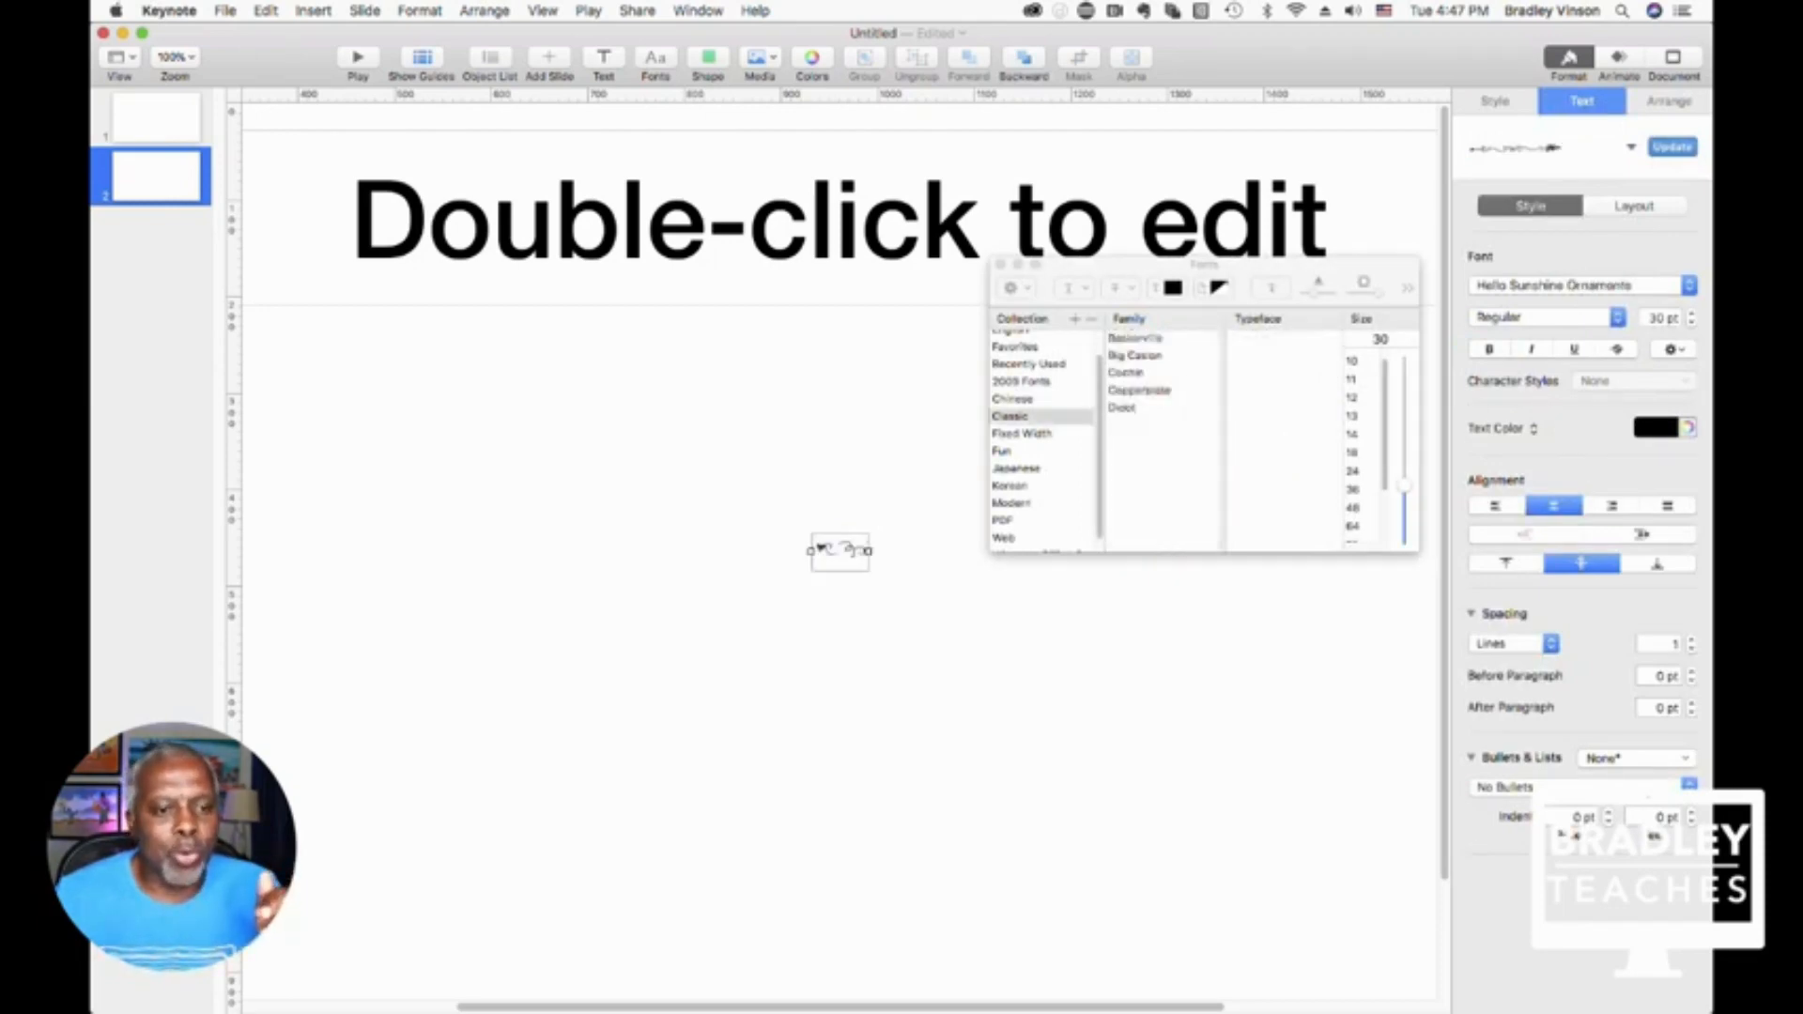
{"action": "left_click", "coordinate": [1021, 380]}
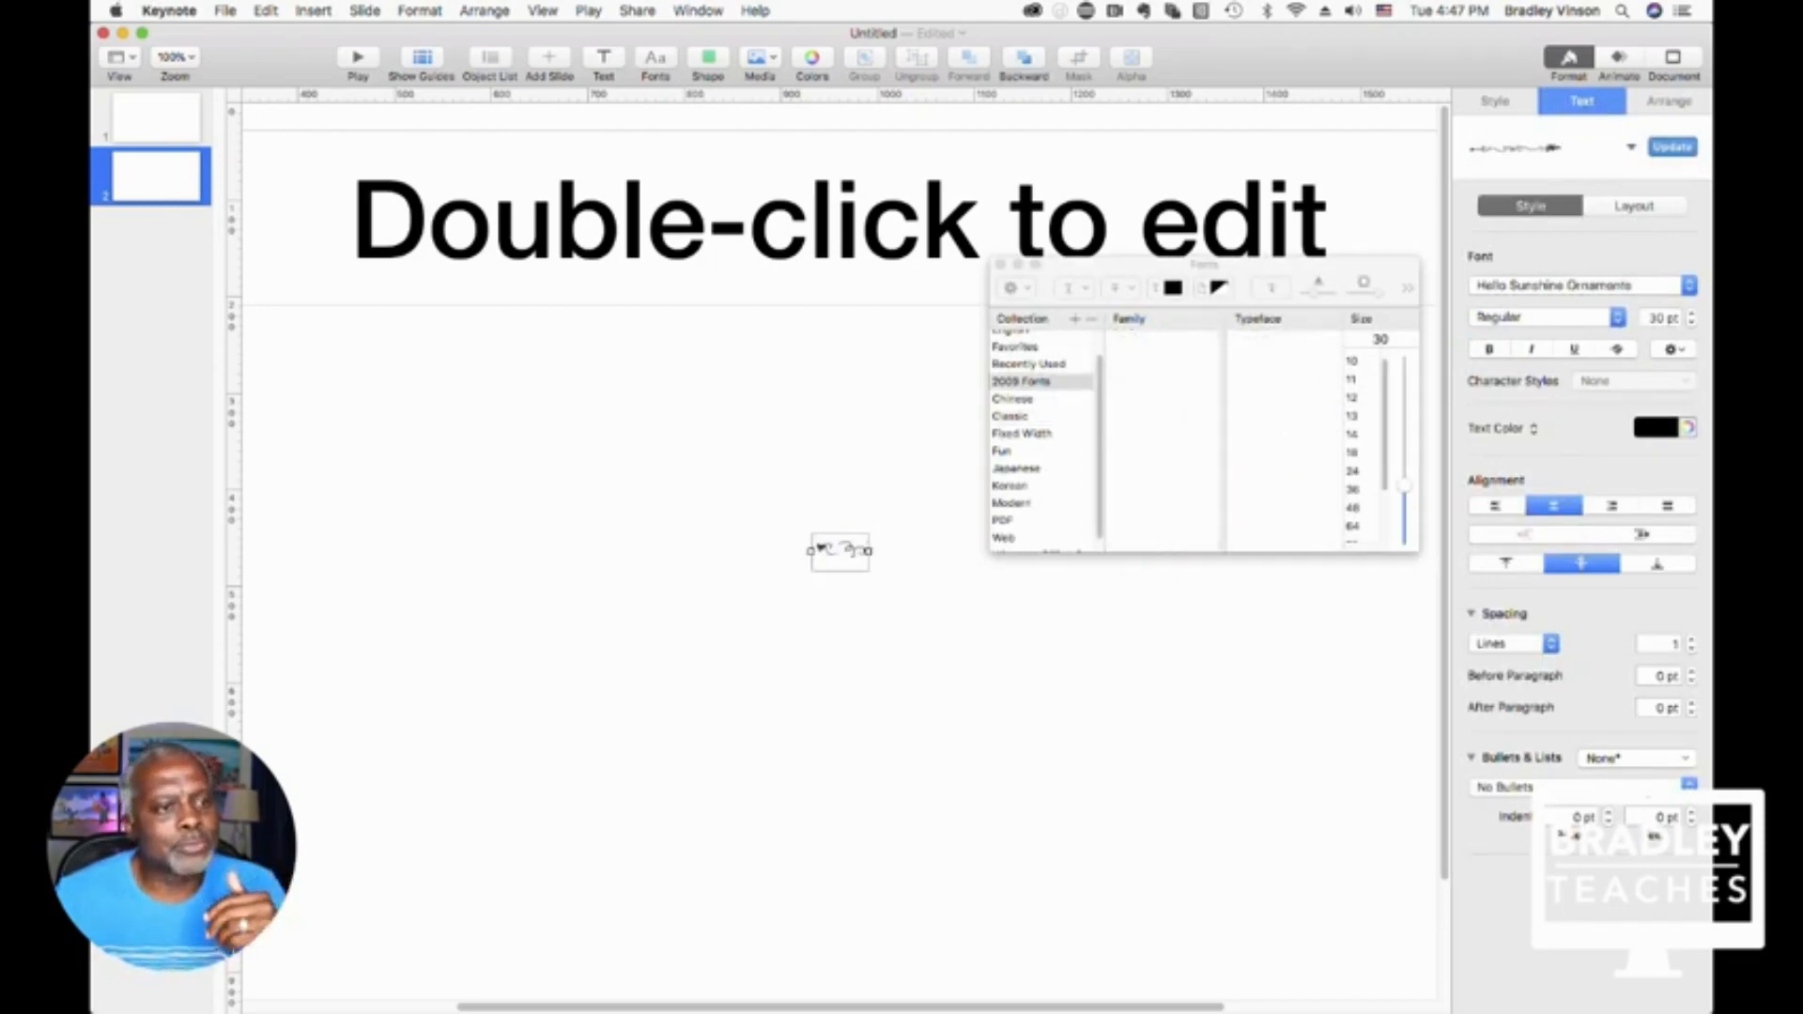
Step: Insert a blue square from the Basic shapes gallery onto slide 2
{"action": "left_click", "coordinate": [706, 60]}
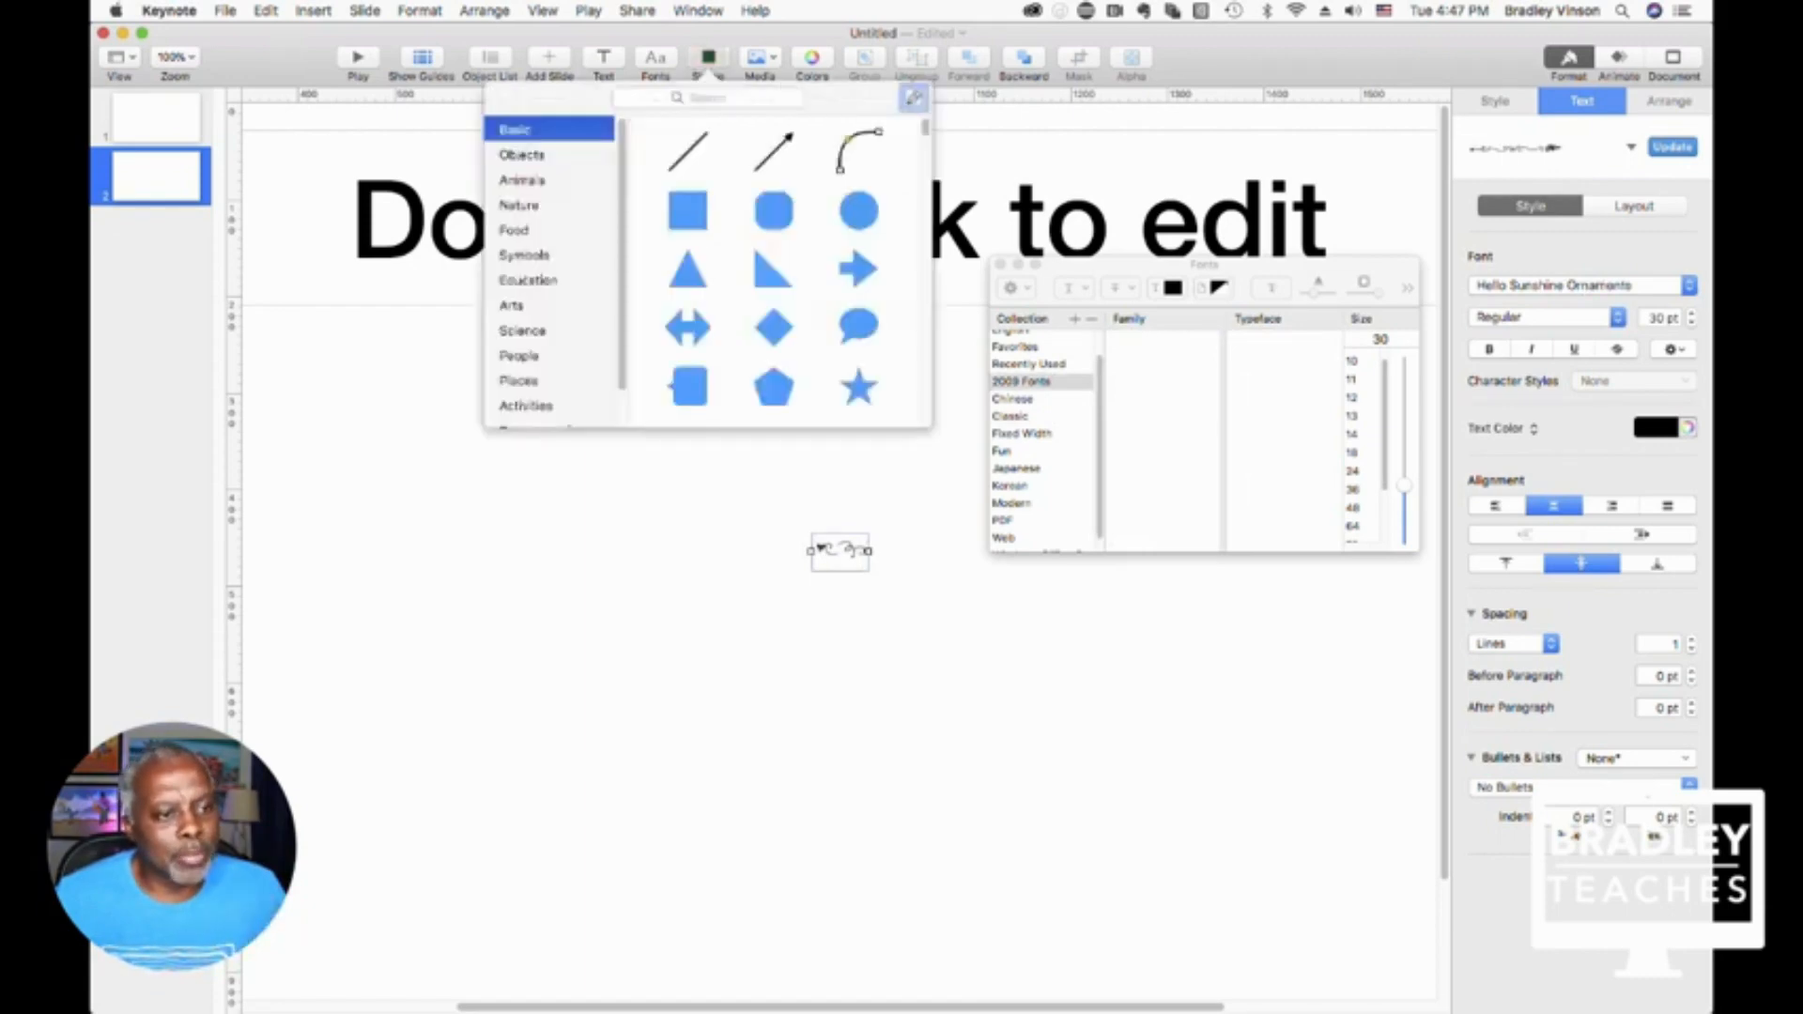
{"action": "left_click", "coordinate": [688, 211]}
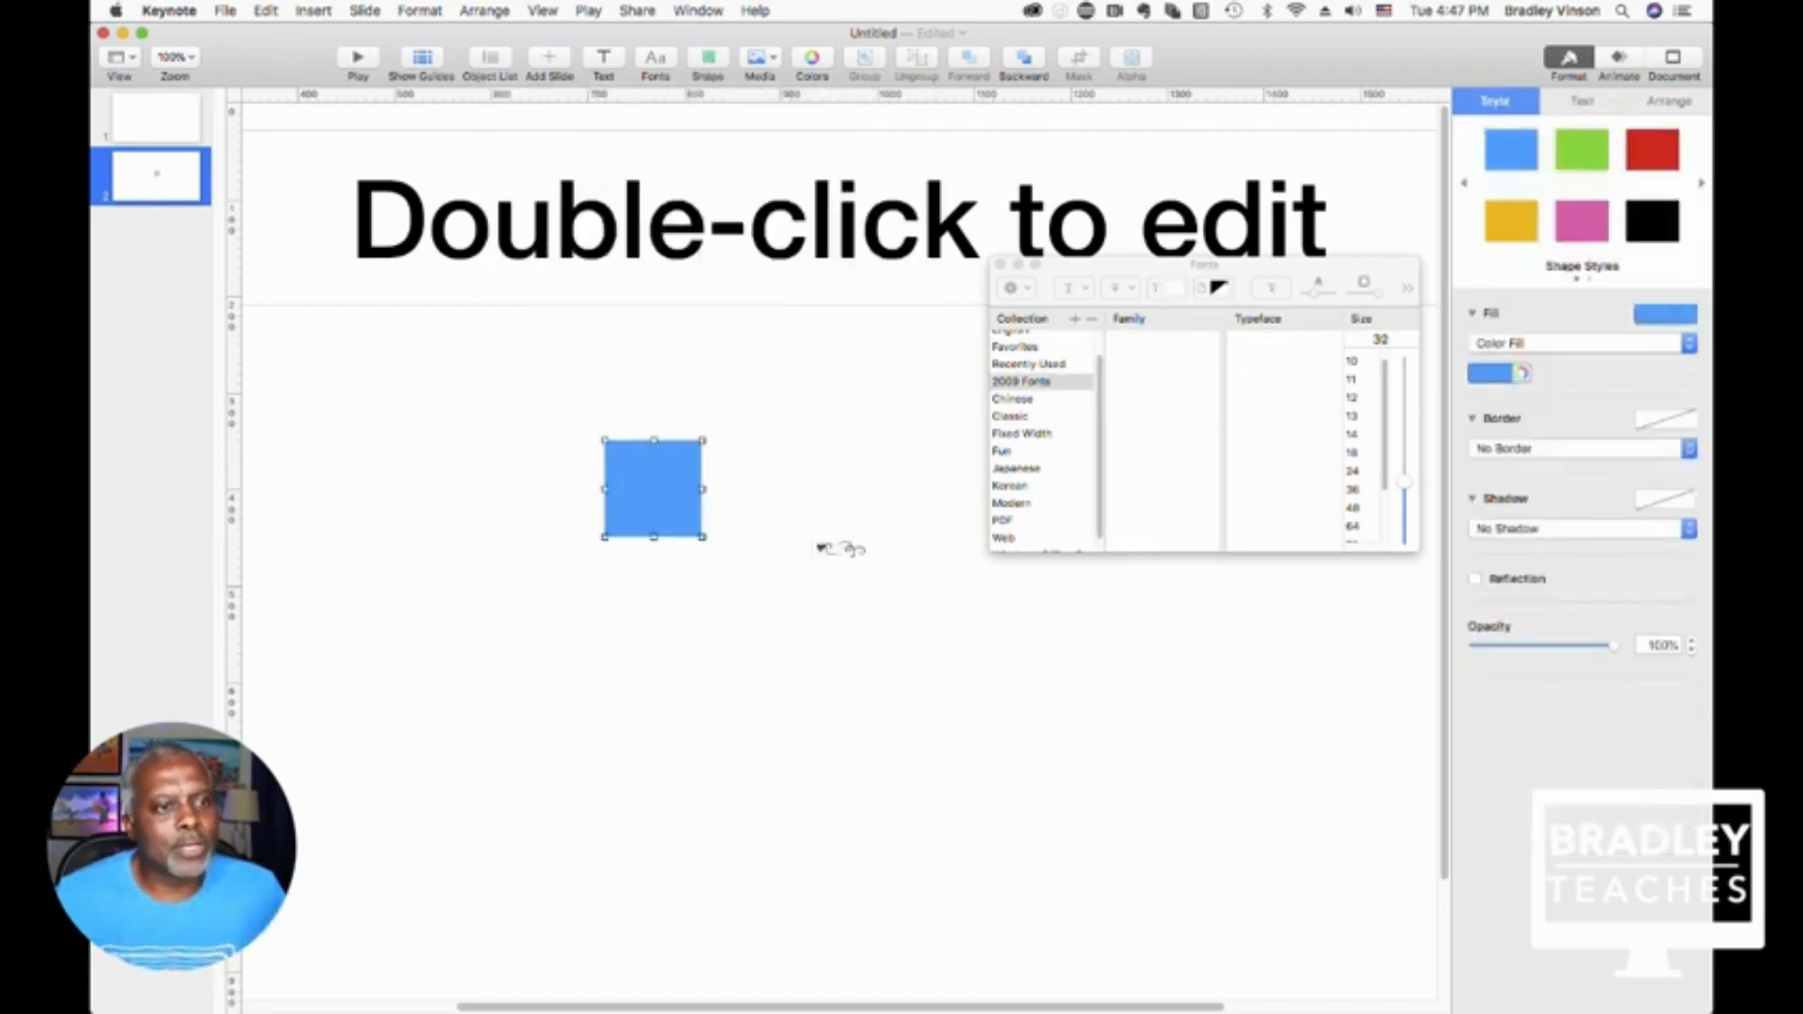
{"action": "left_click", "coordinate": [758, 63]}
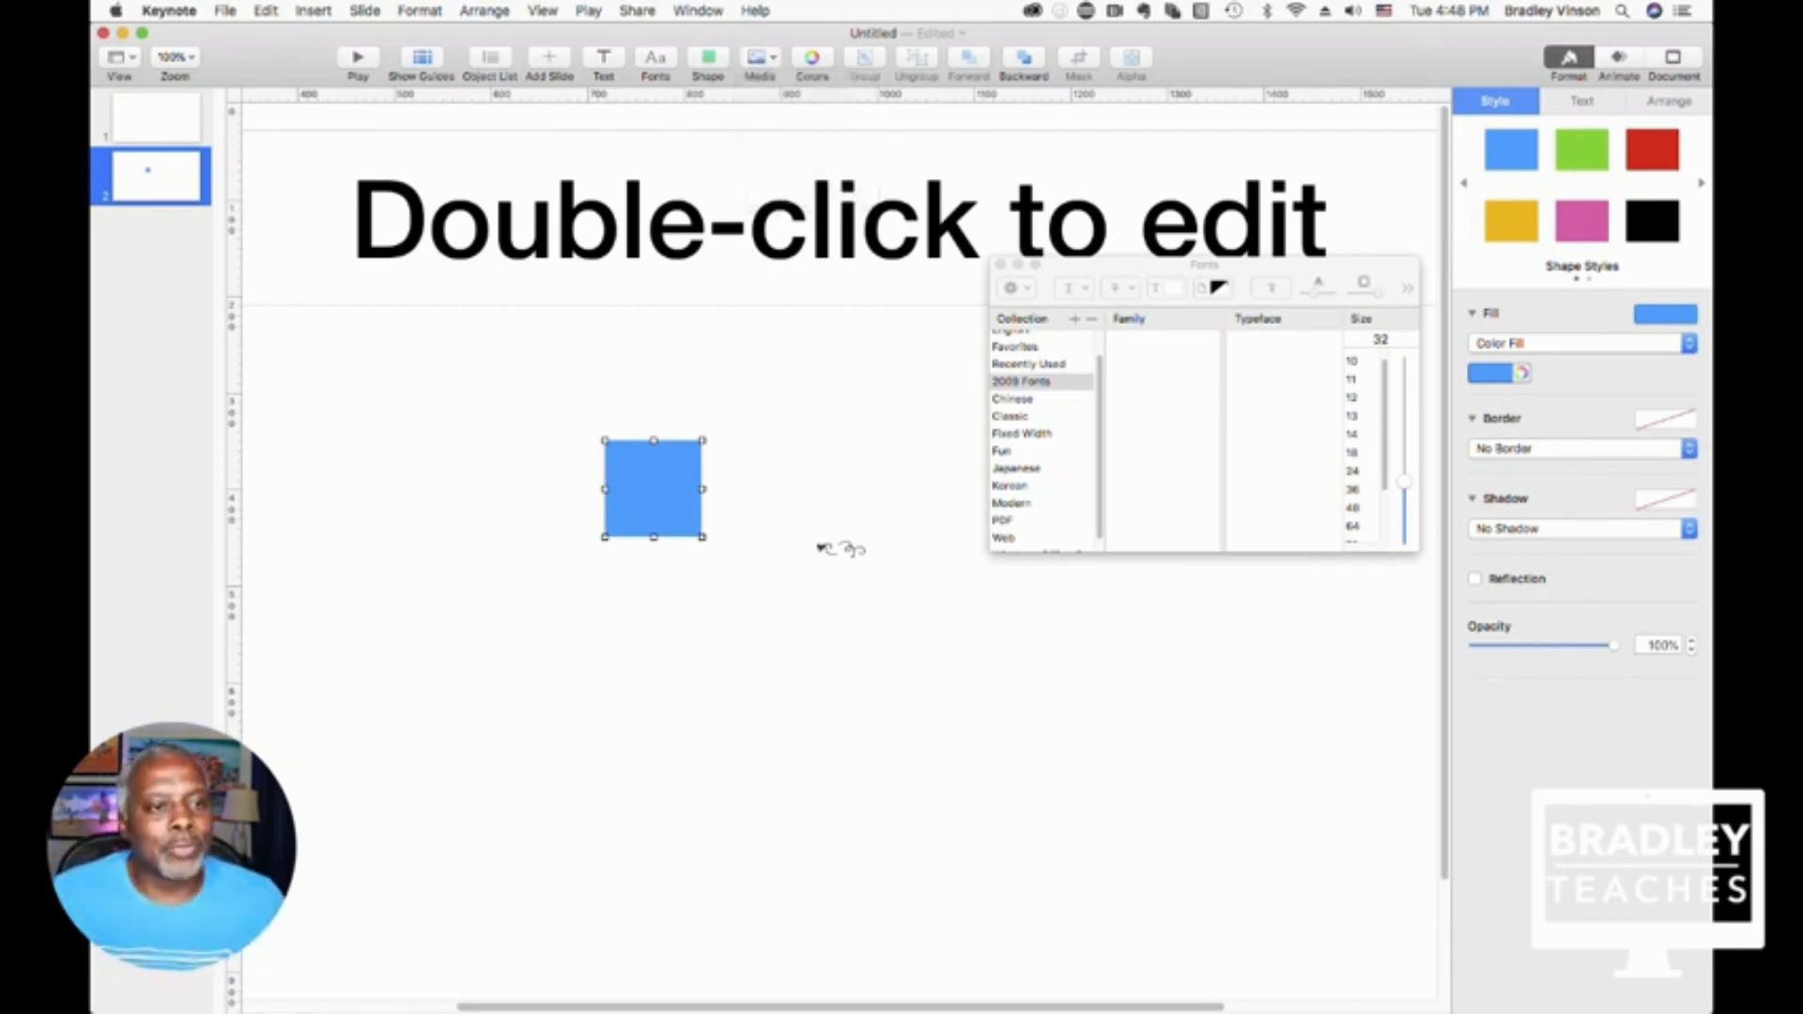
Step: Fill the square with light purple from the color wheel
{"action": "left_click", "coordinate": [1518, 373]}
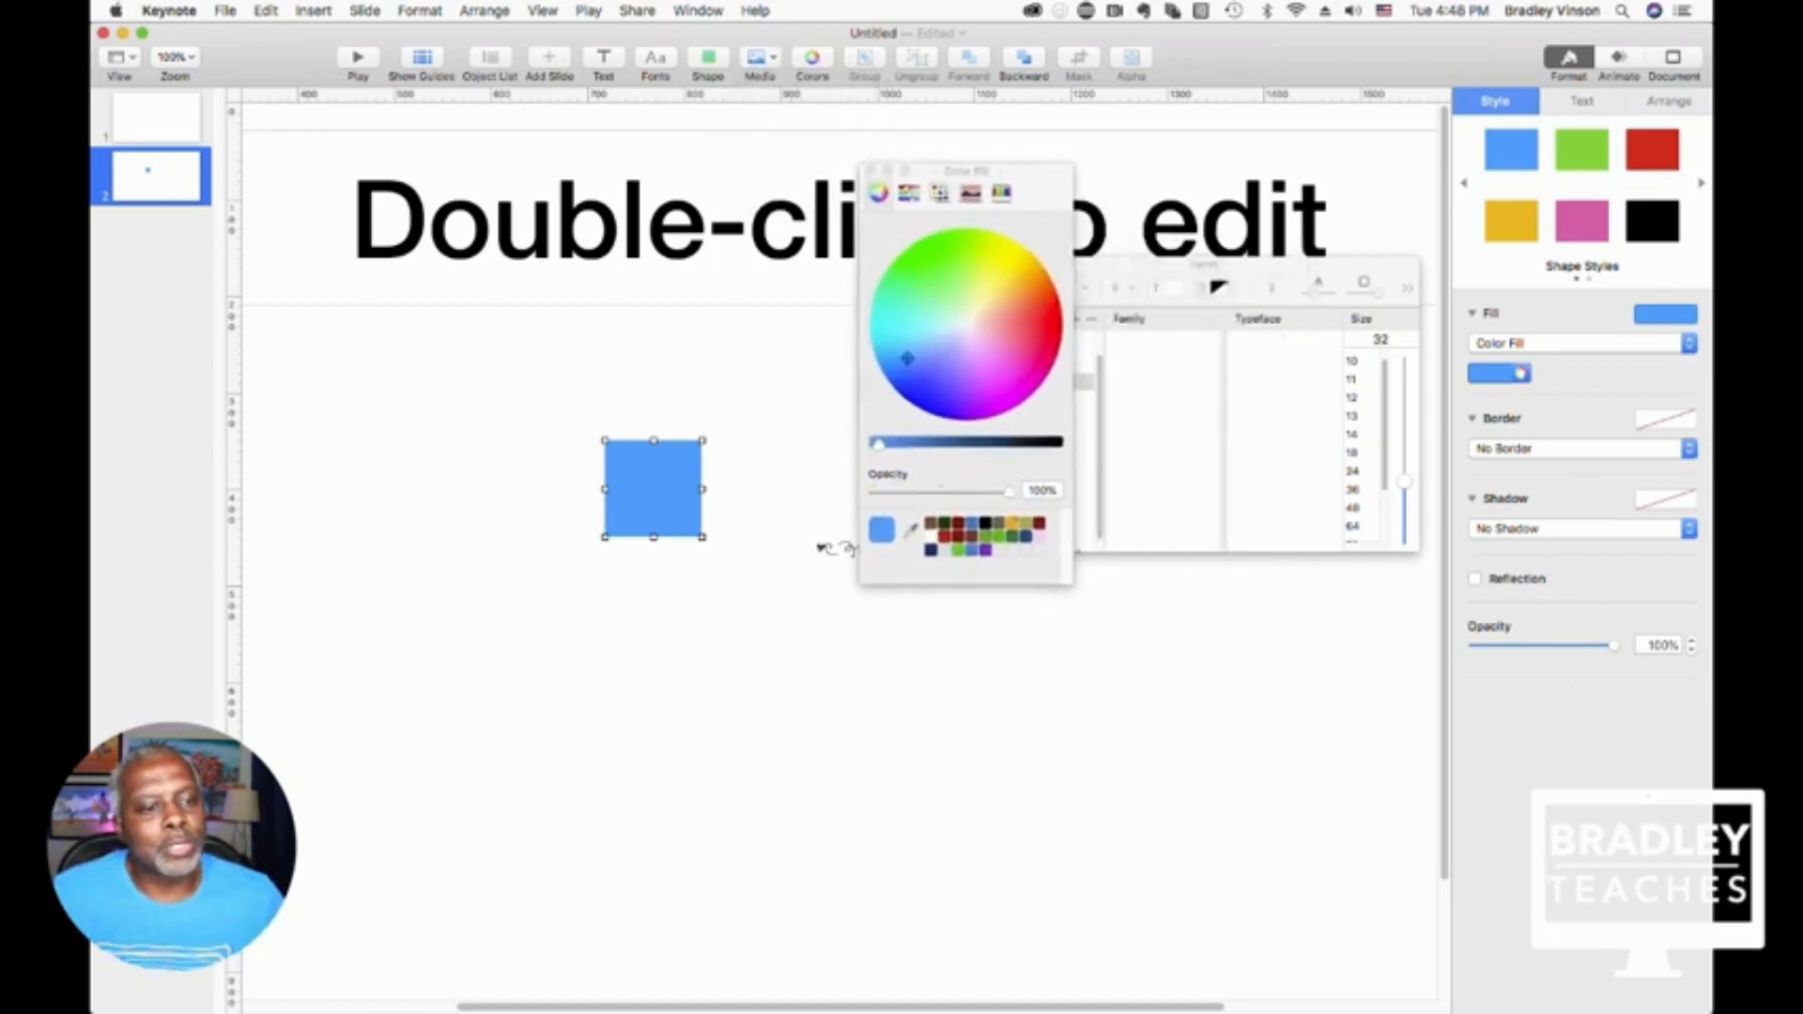
{"action": "left_click", "coordinate": [983, 288]}
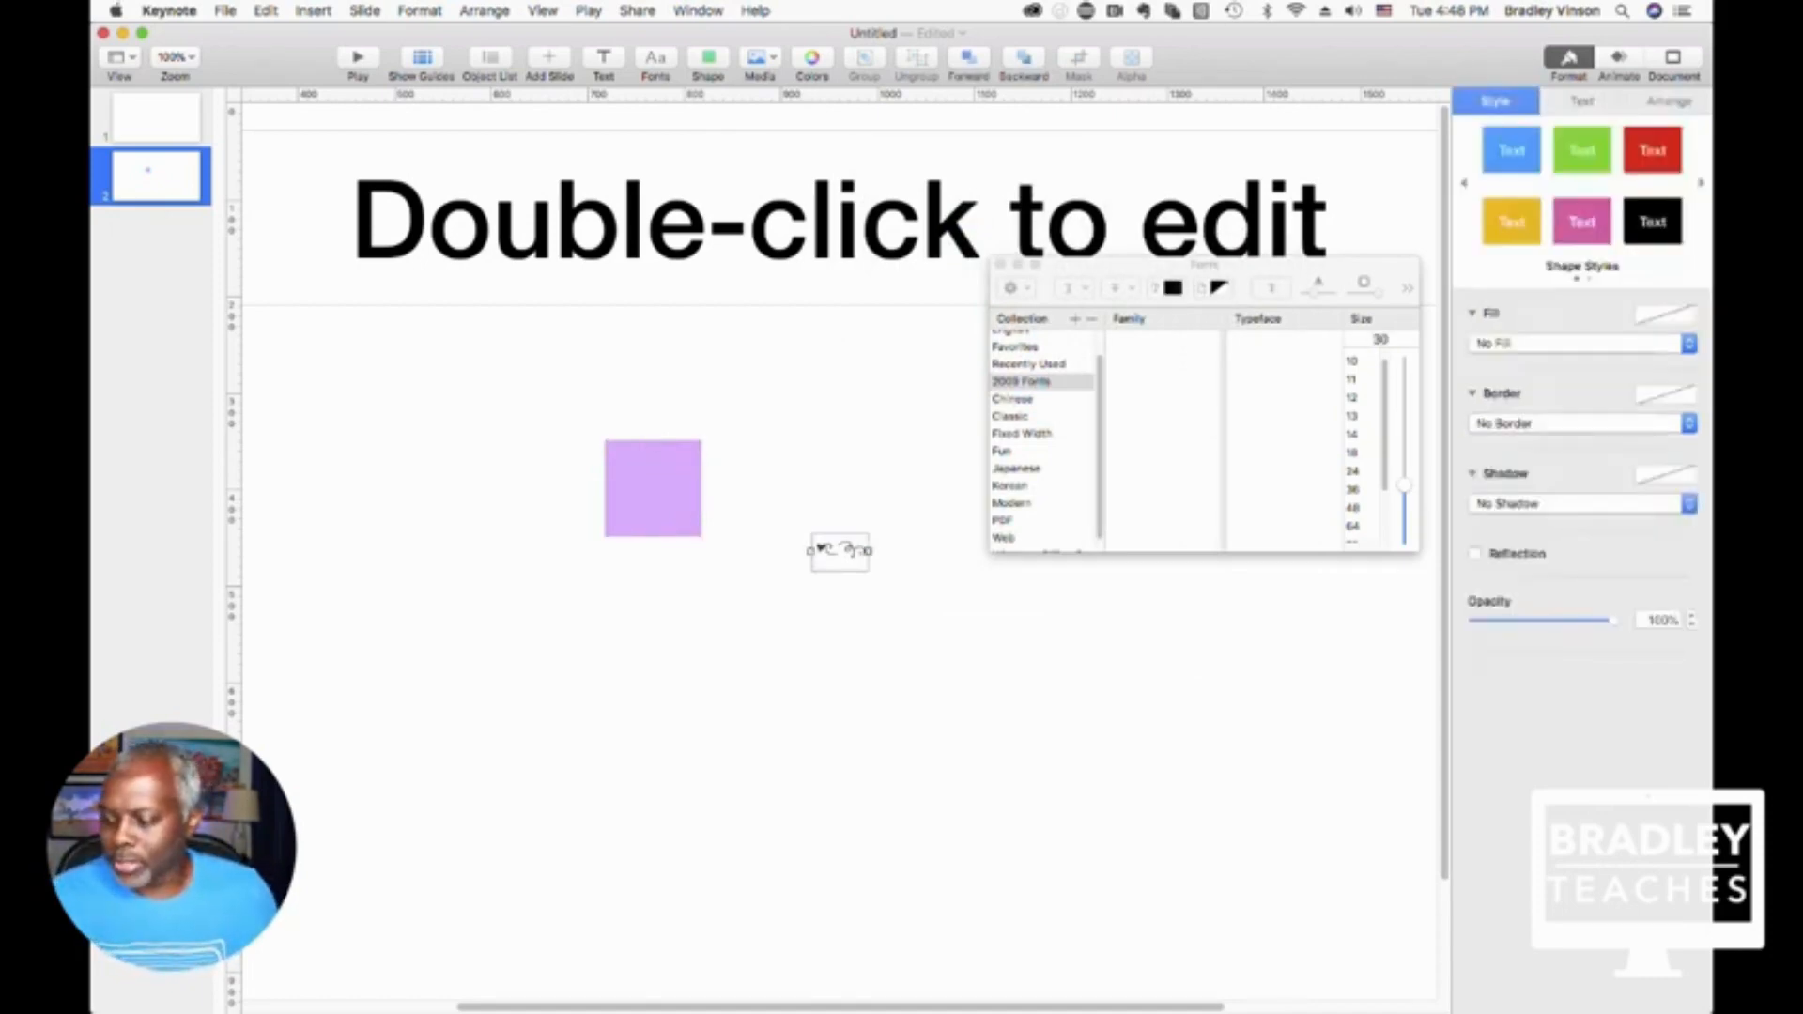
Step: Insert a blue rounded square over the purple square and send it backward
{"action": "left_click", "coordinate": [707, 57]}
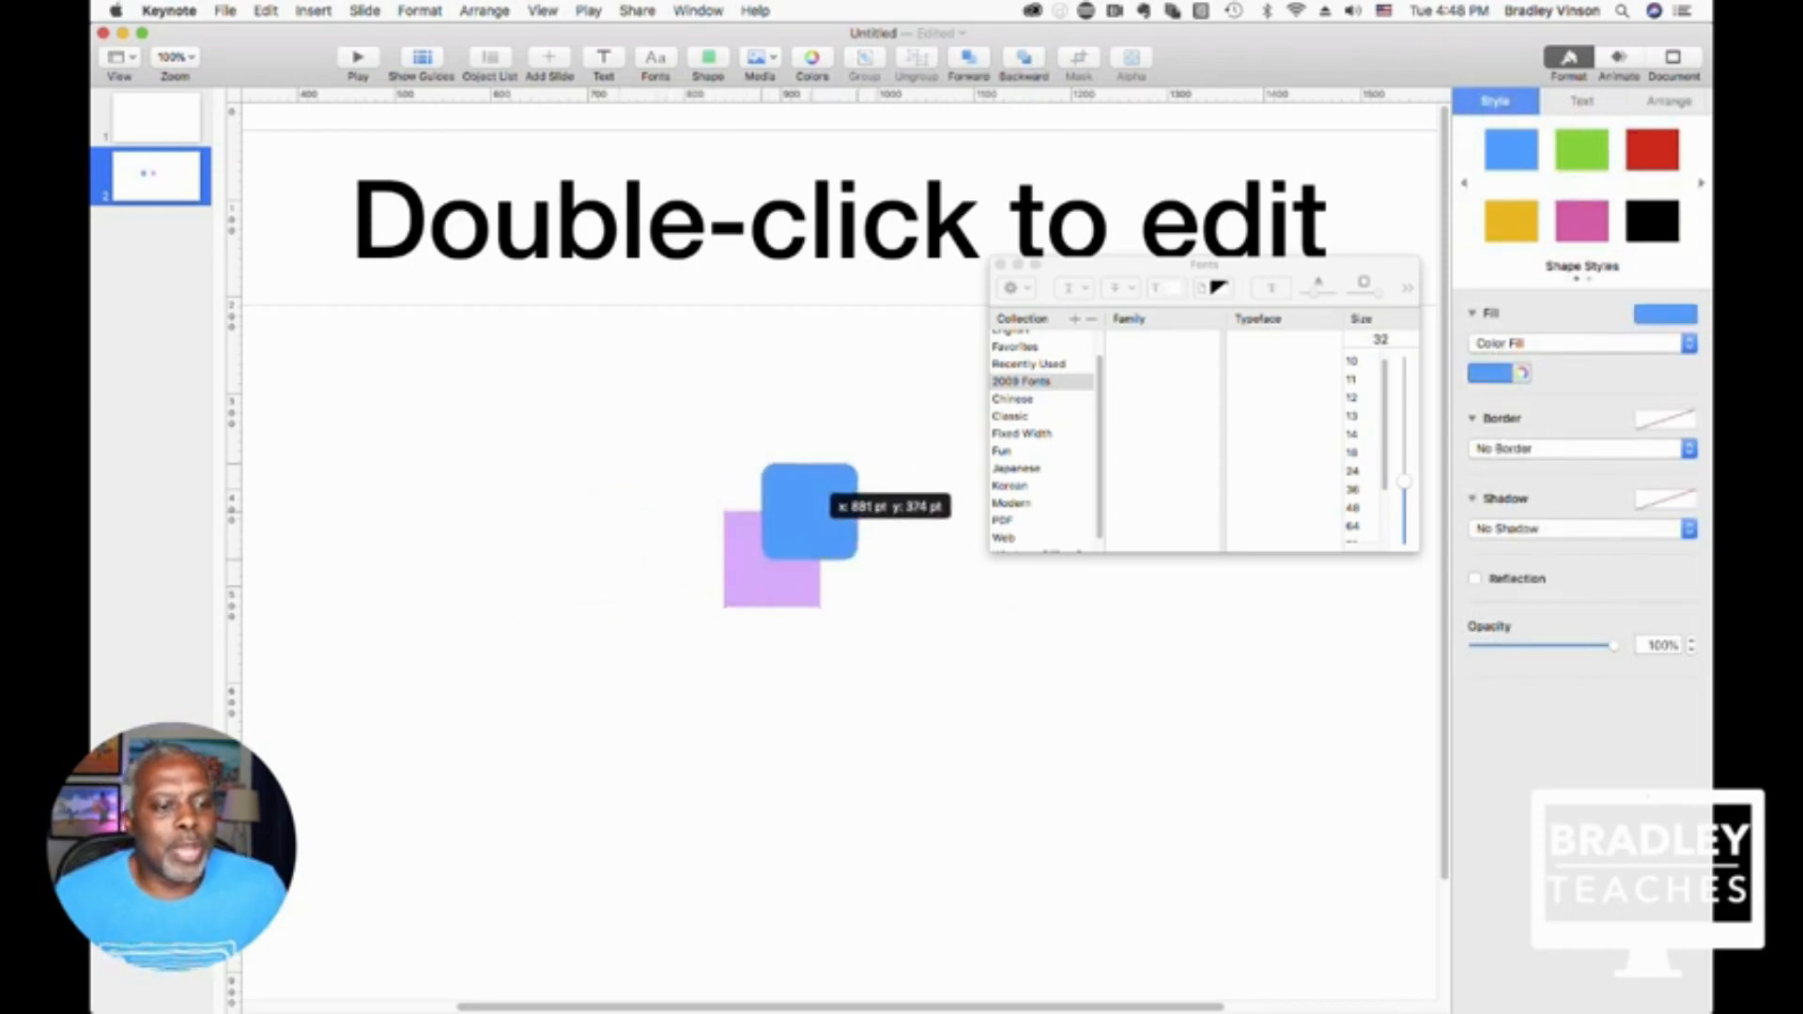
{"action": "left_click", "coordinate": [808, 512]}
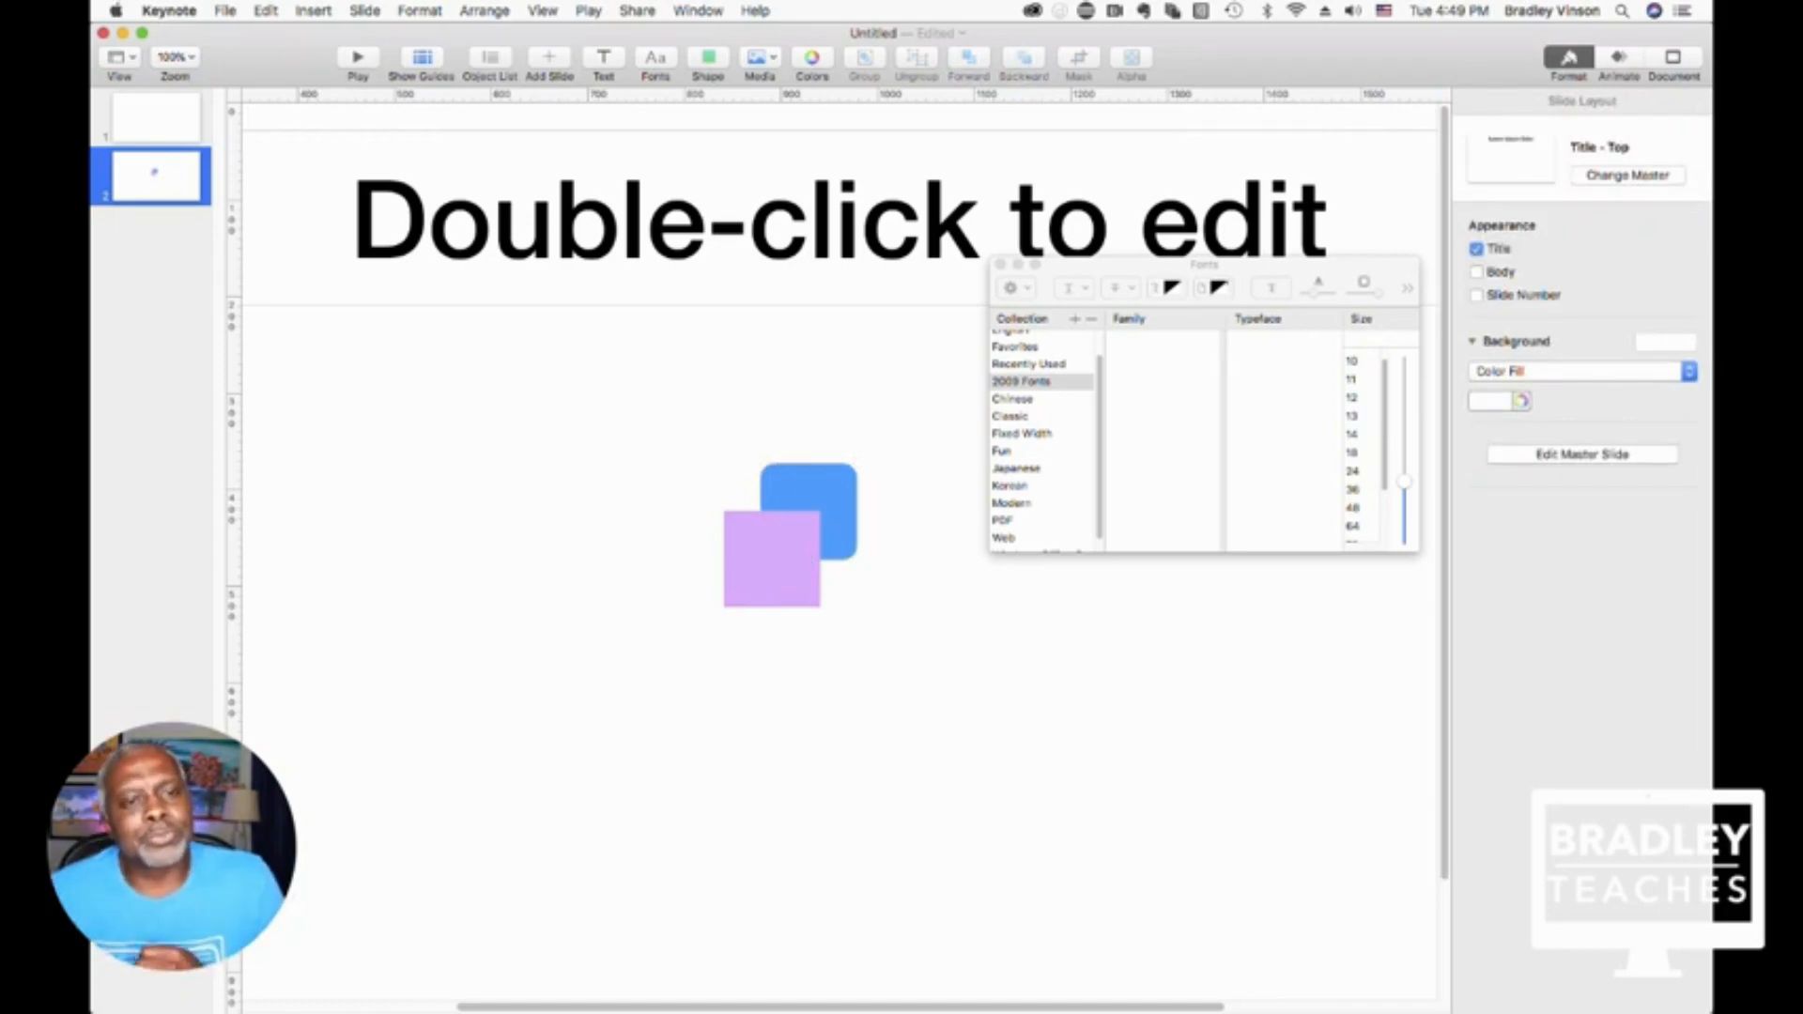
{"action": "mouse_move", "coordinate": [1129, 55]}
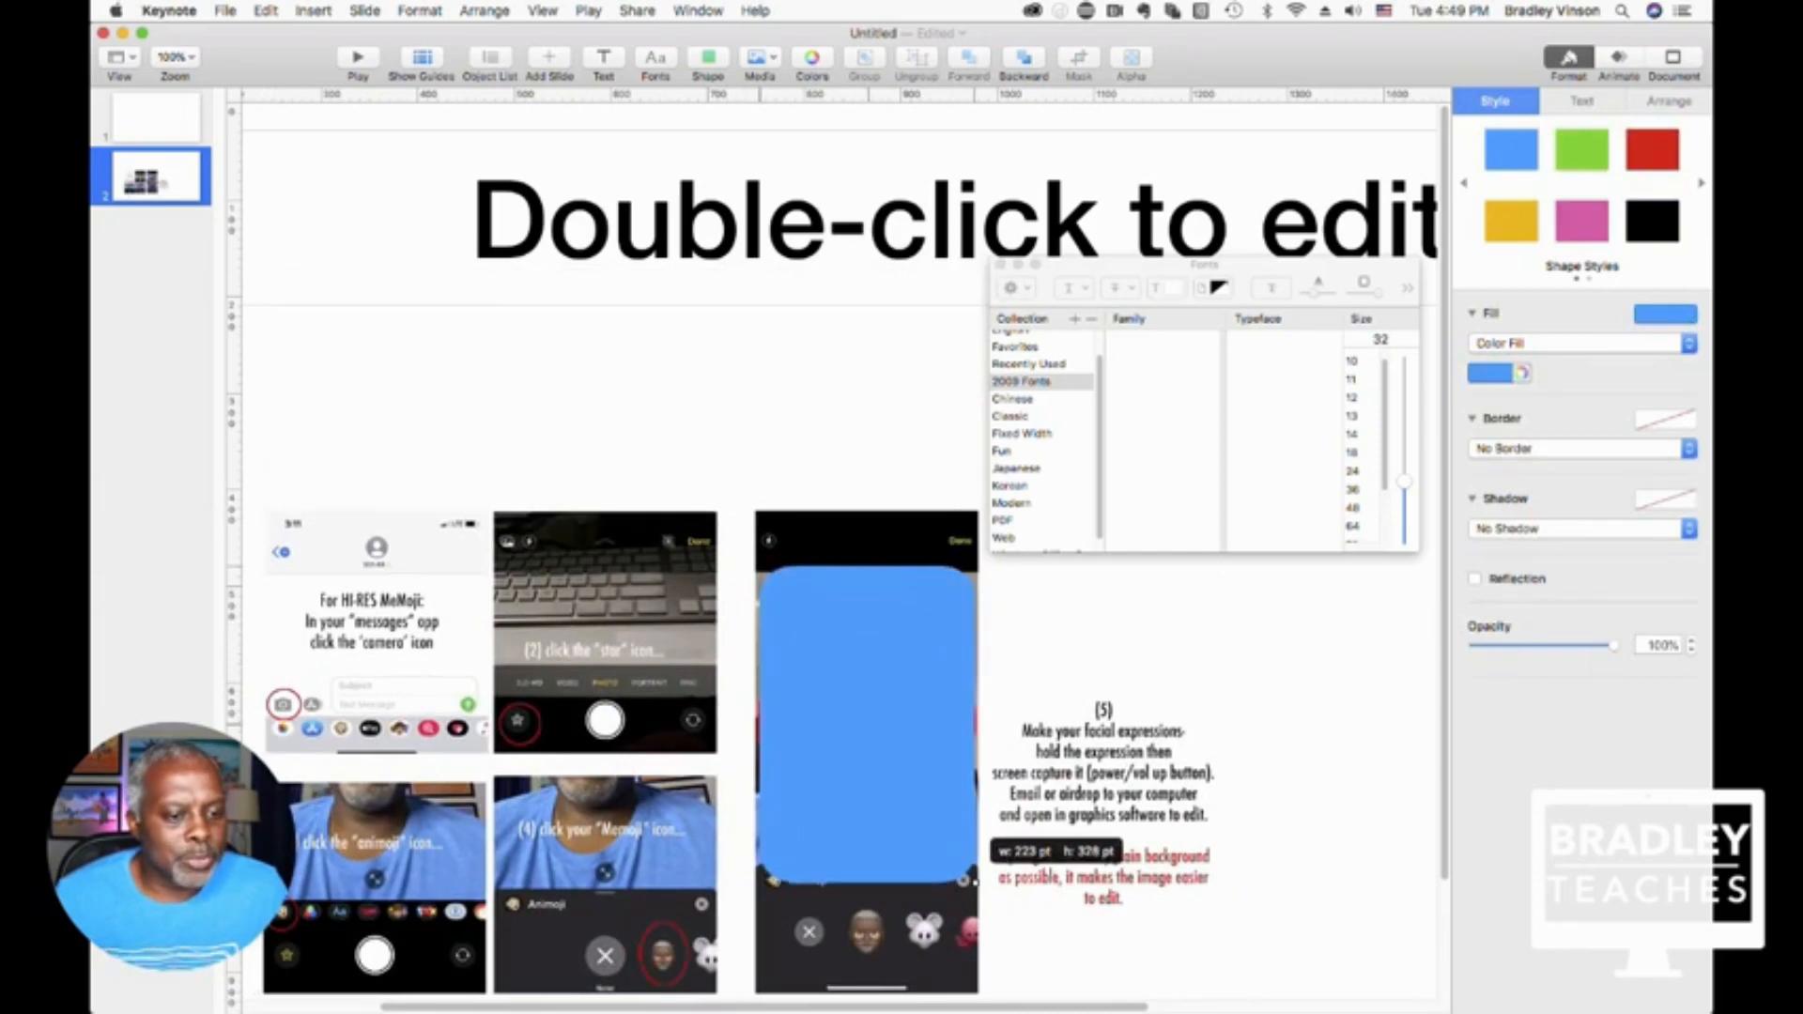
Step: Mask the Memoji screenshot with the blue rectangle so the portrait is uncovered
{"action": "left_click", "coordinate": [865, 724]}
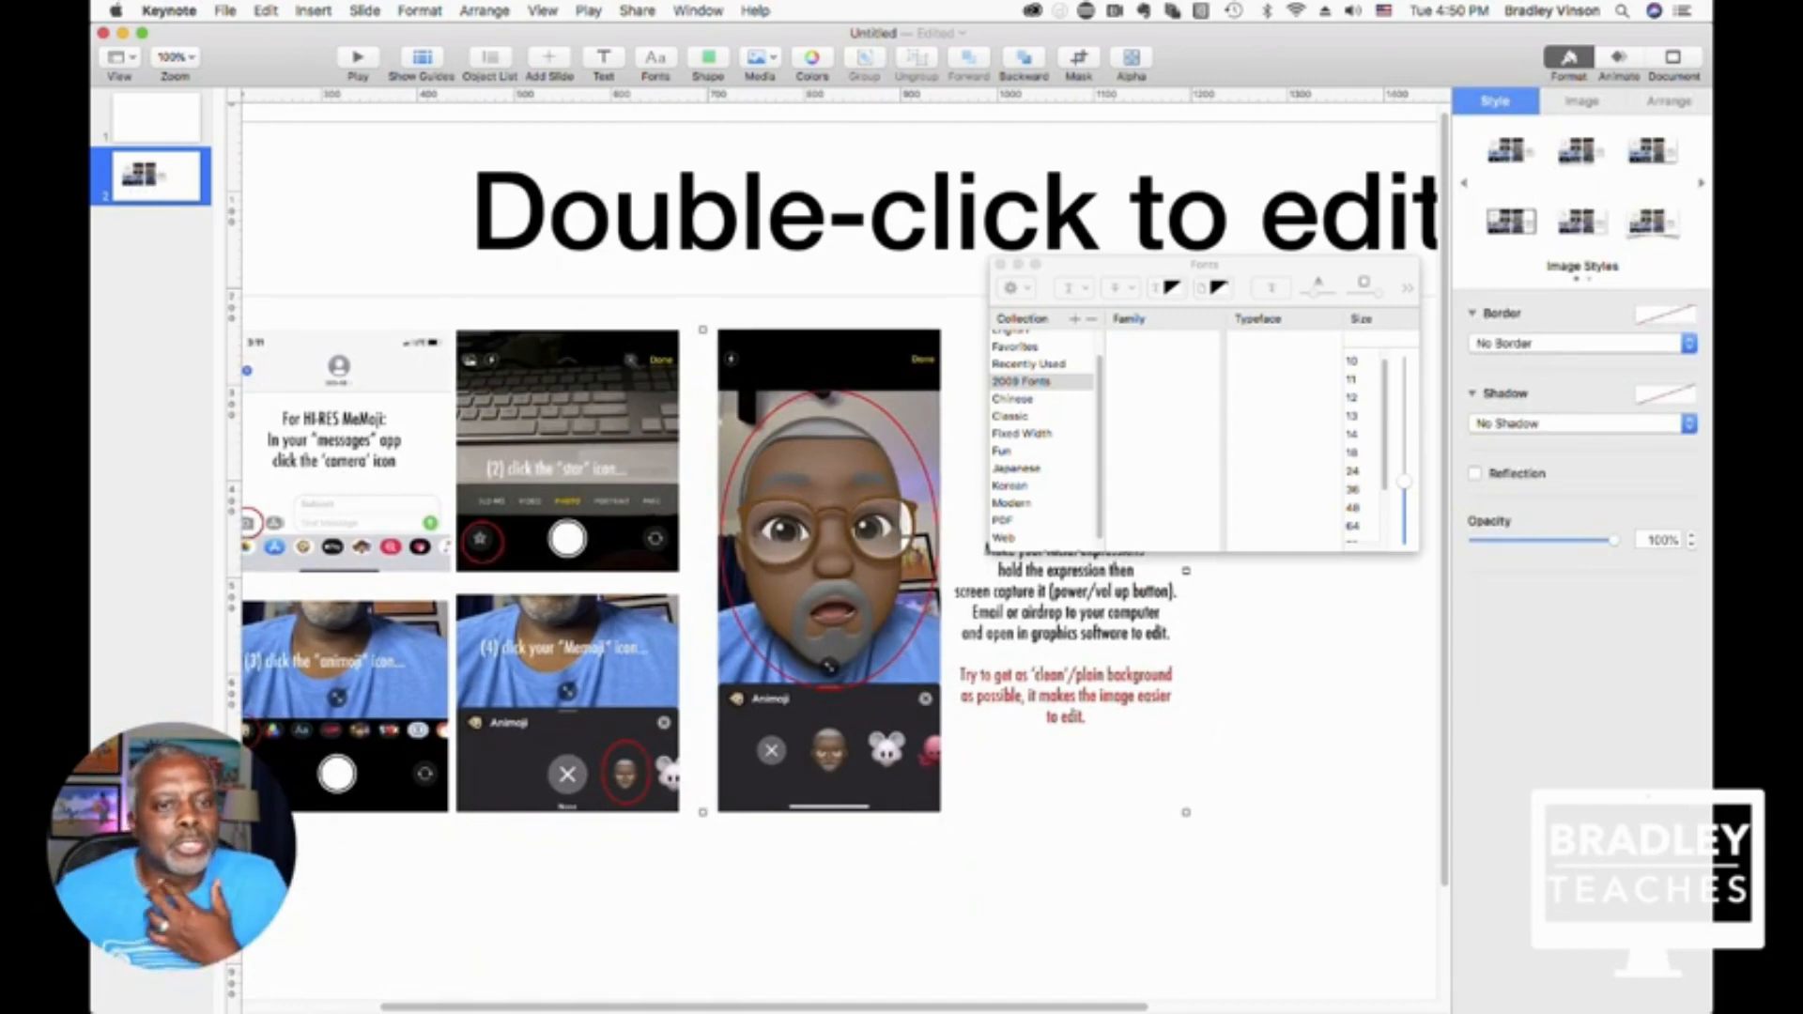
Step: Drag a selection rectangle around all the Memoji screenshots and instruction text
{"action": "left_click", "coordinate": [1131, 58]}
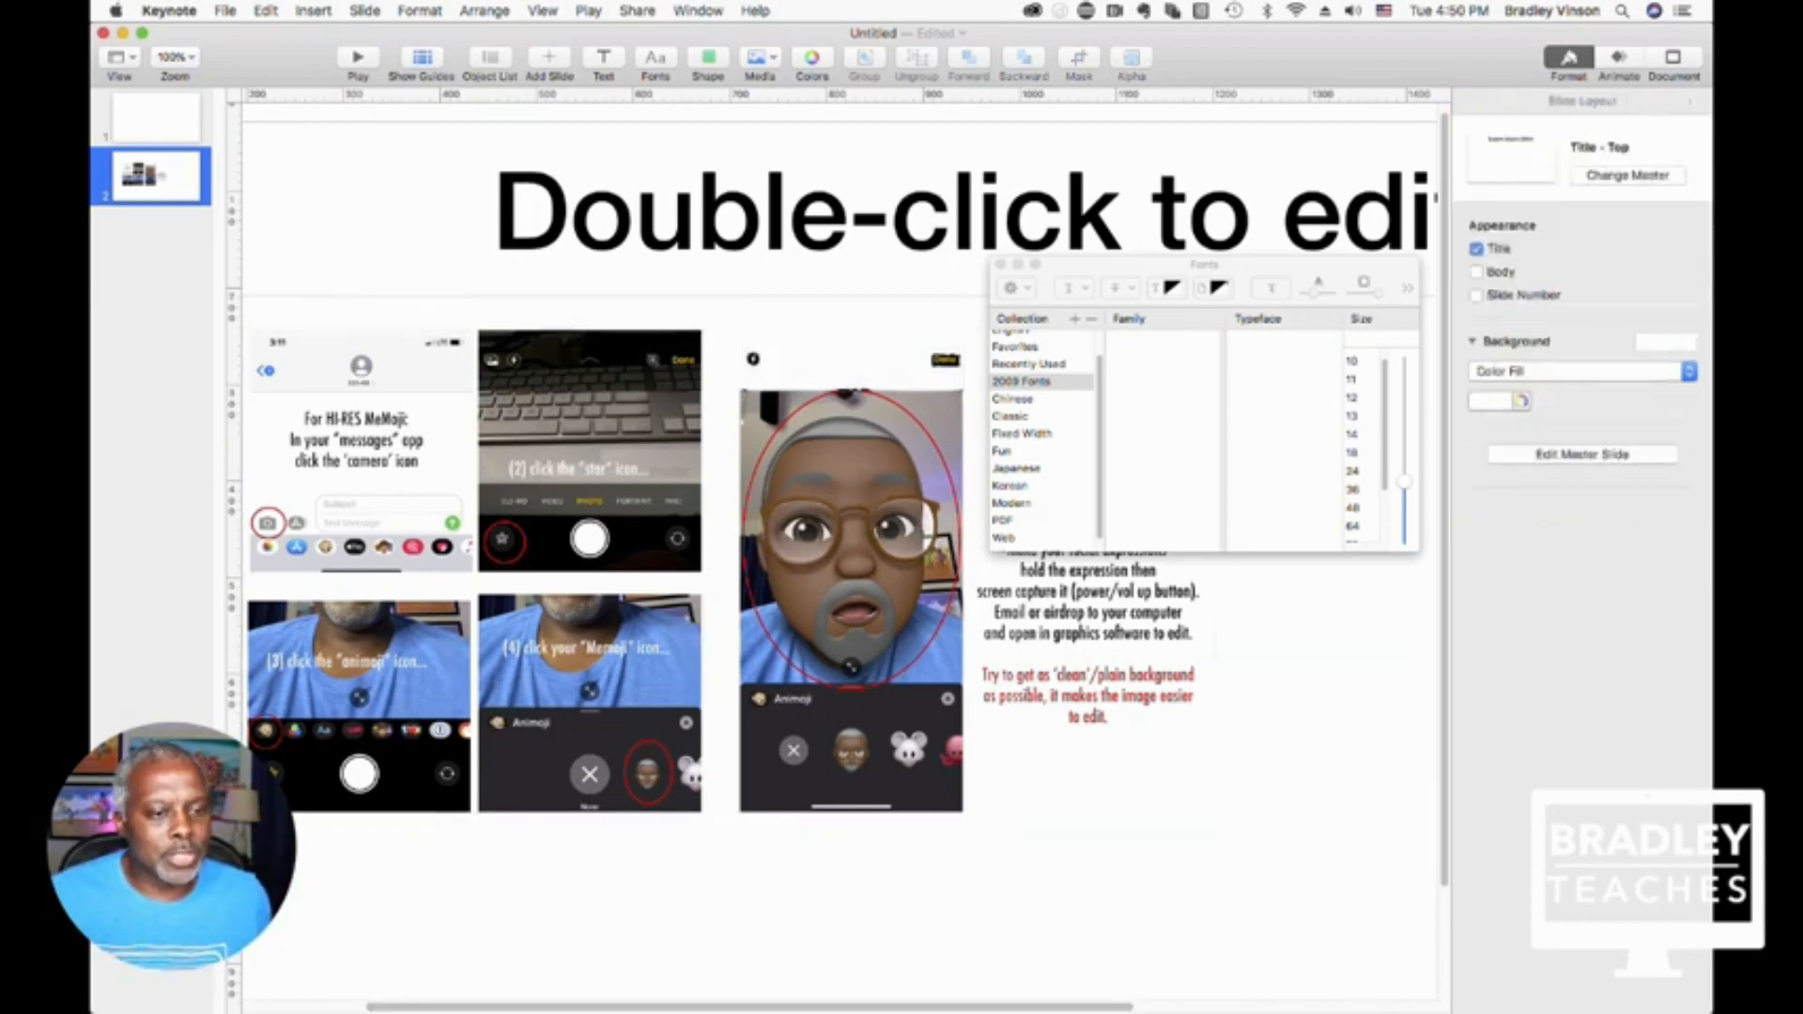
{"action": "left_click", "coordinate": [851, 547]}
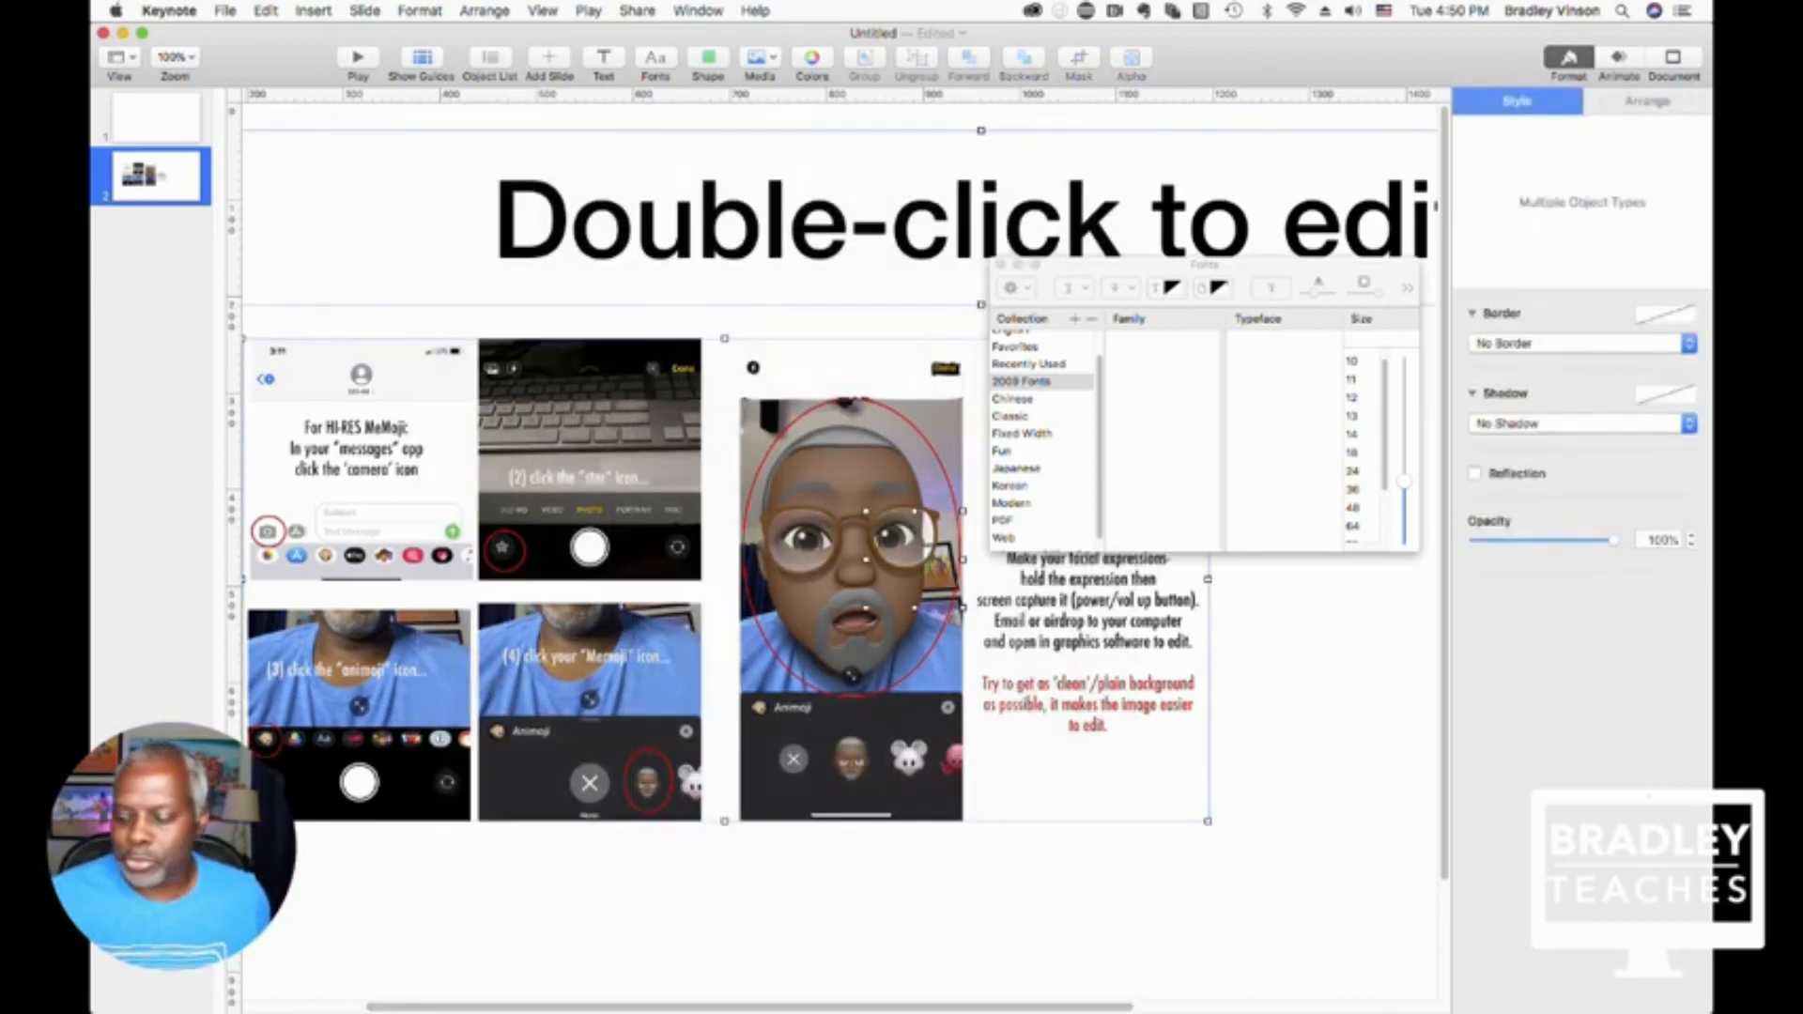